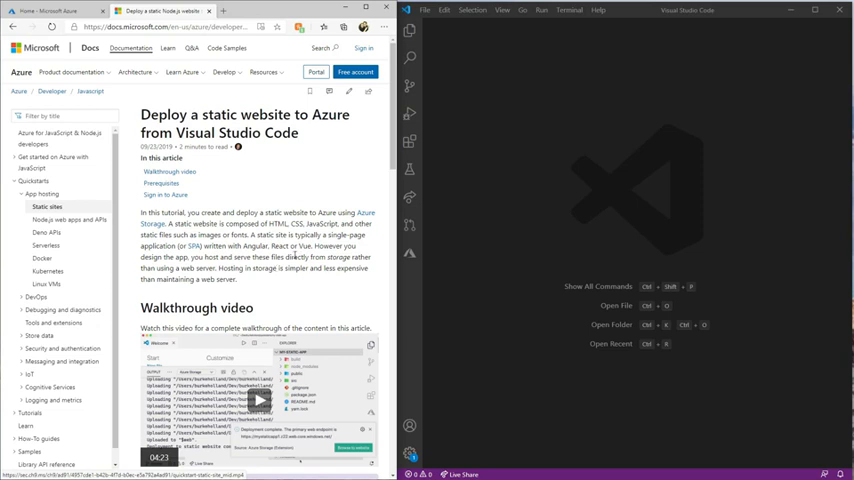
Scroll the static-website tutorial down to its Prerequisites section.
{"action": "scroll", "scroll_direction": "down", "scroll_amount": 3}
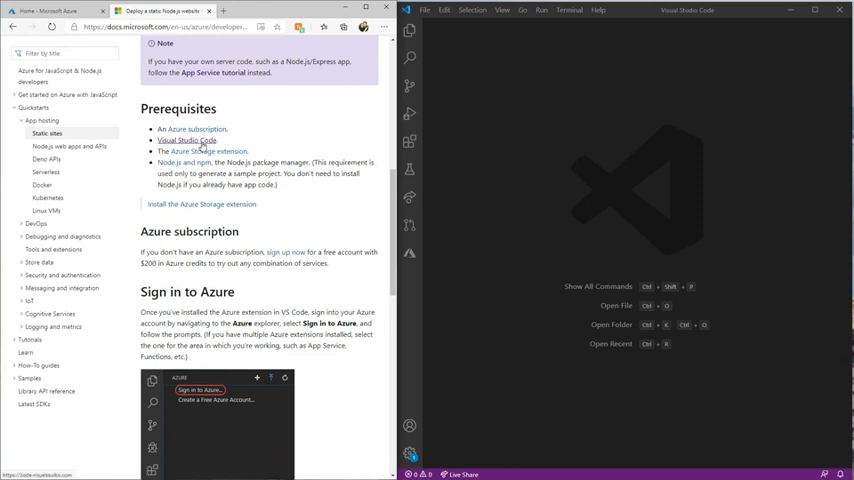
{"action": "mouse_move", "coordinate": [204, 151]}
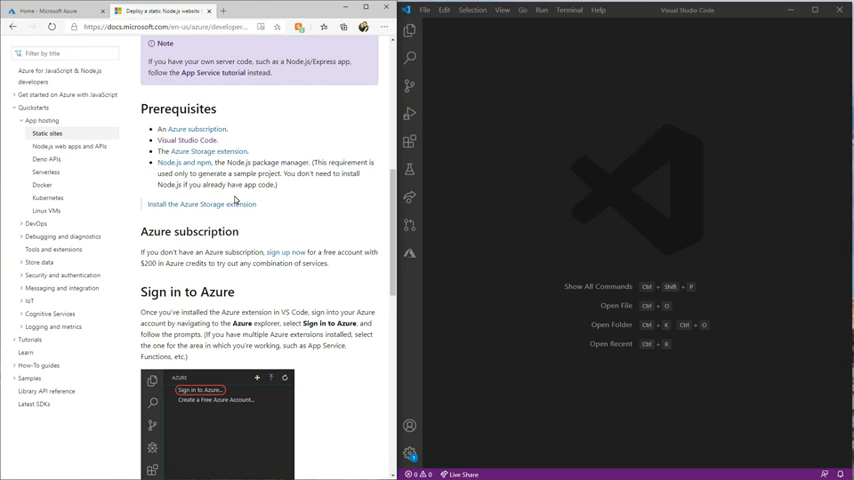
{"action": "mouse_move", "coordinate": [257, 211]}
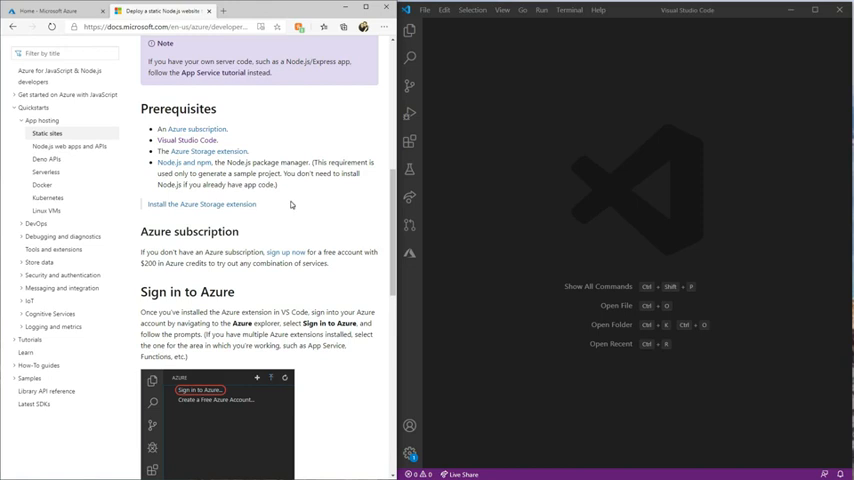
{"action": "mouse_move", "coordinate": [160, 120]}
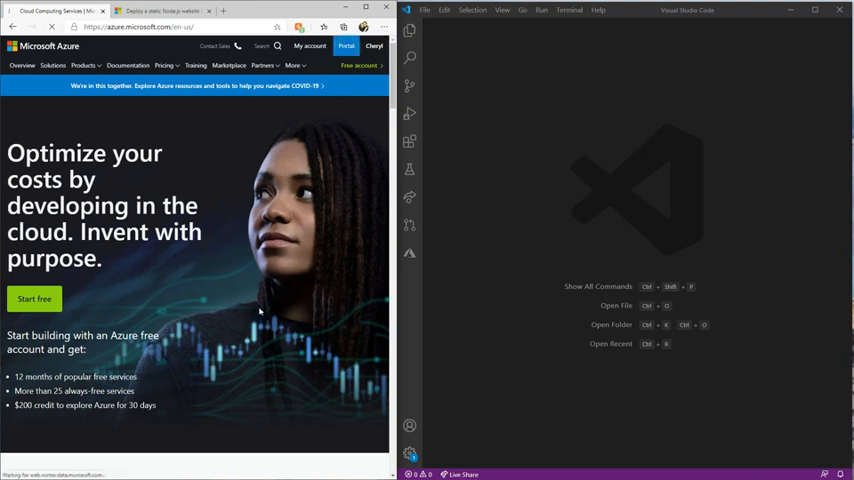
Visit the Azure portal home listing recent resources such as MyPortfolio.
{"action": "left_click", "coordinate": [346, 46]}
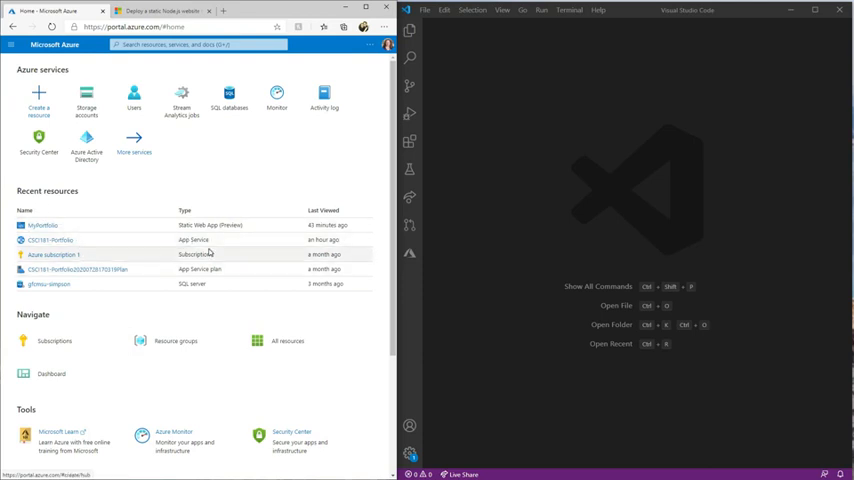
{"action": "mouse_move", "coordinate": [461, 261]}
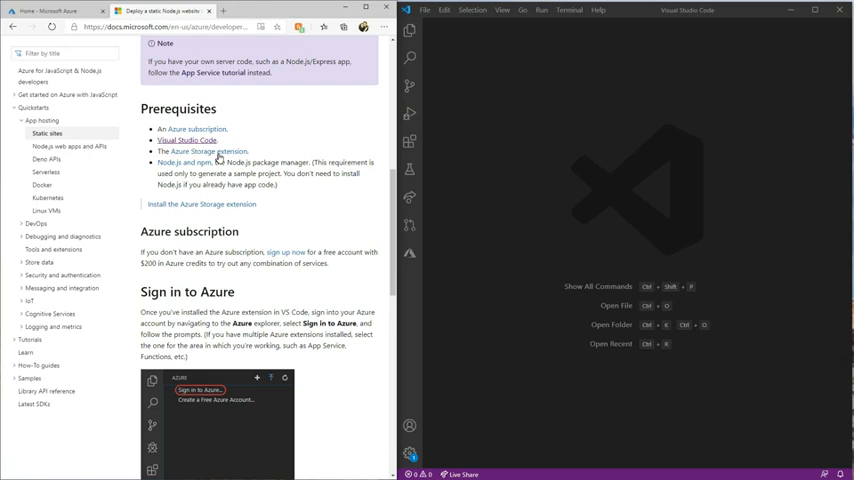
{"action": "mouse_move", "coordinate": [202, 151]}
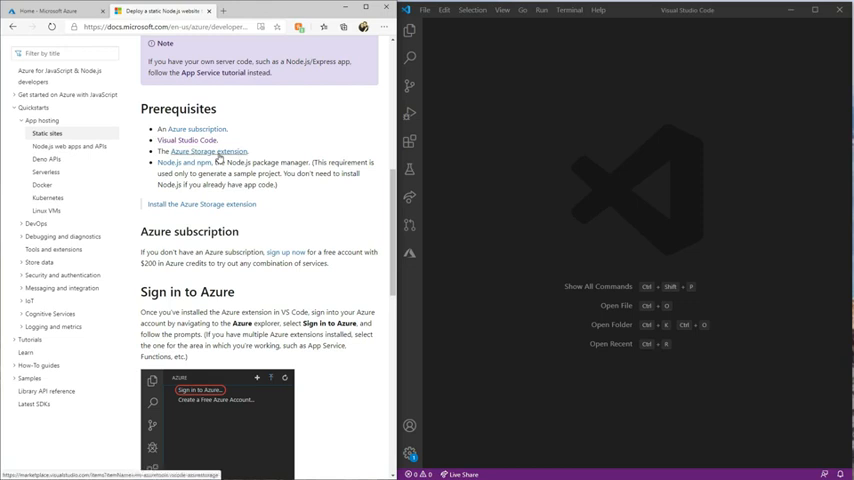
{"action": "mouse_move", "coordinate": [409, 141]}
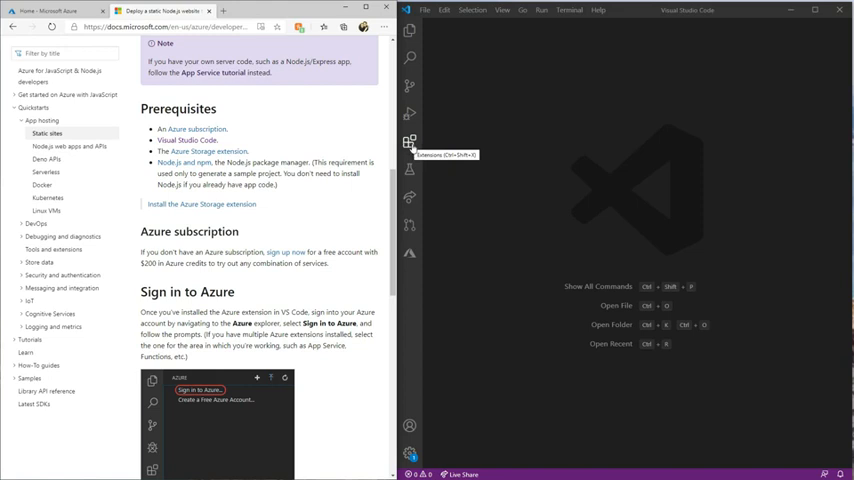
Search extensions for 'Azure', view Azure Account details, and show the Azure explorer.
{"action": "left_click", "coordinate": [409, 142]}
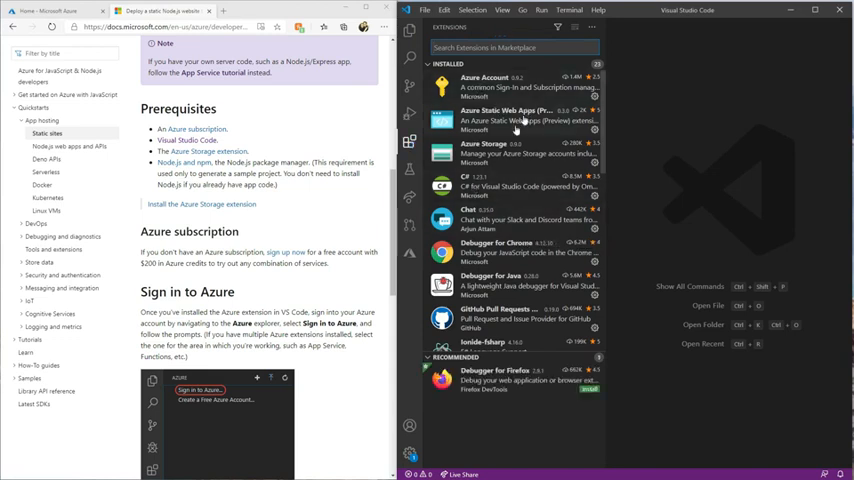
{"action": "mouse_move", "coordinate": [480, 155]}
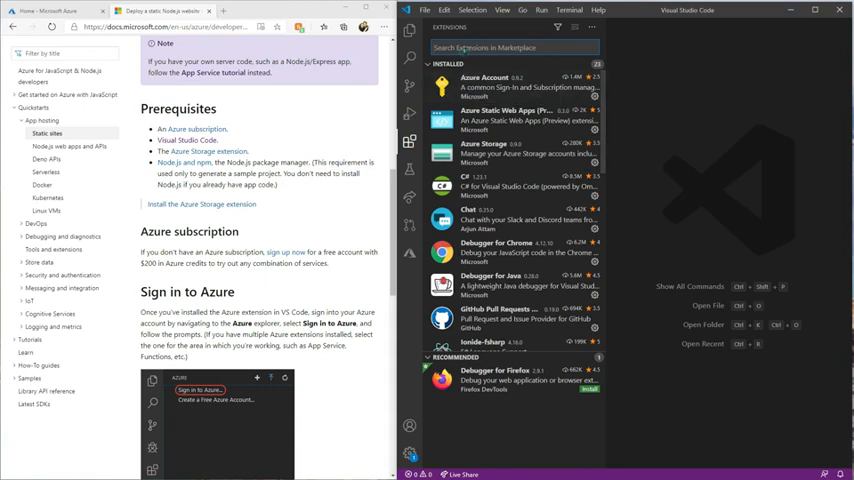
{"action": "type", "text": "Azure Storage"}
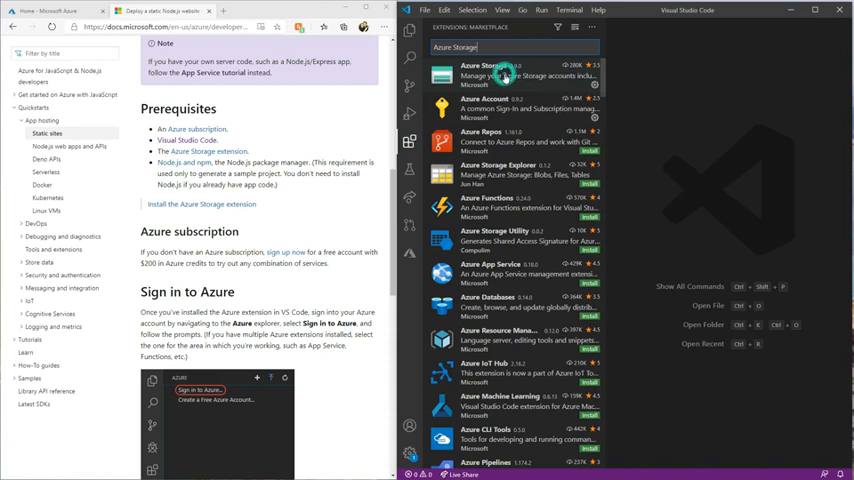
{"action": "left_click", "coordinate": [490, 70]}
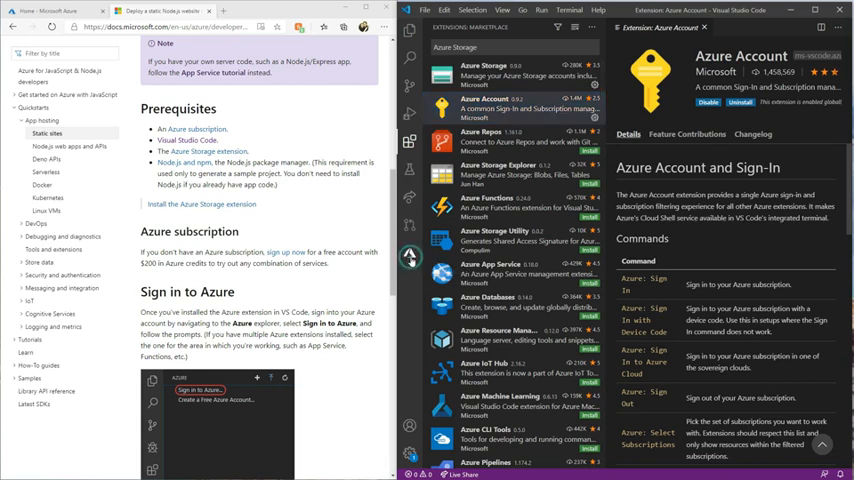
{"action": "left_click", "coordinate": [409, 258]}
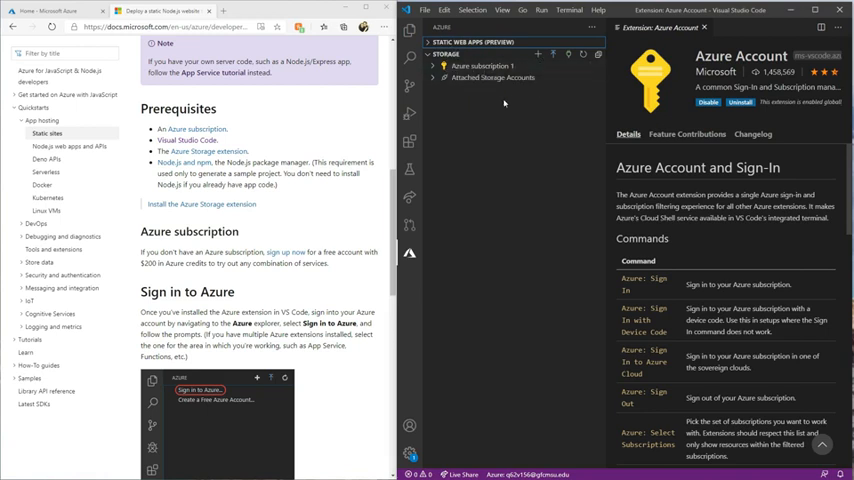
{"action": "mouse_move", "coordinate": [469, 188]}
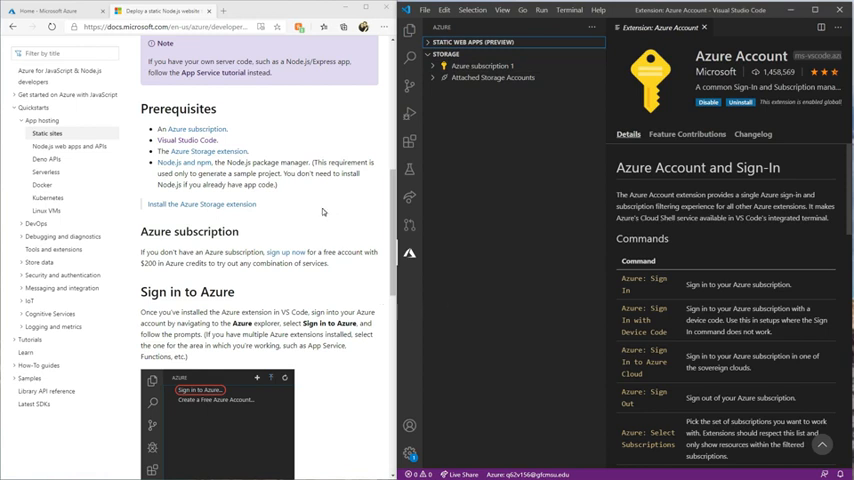
{"action": "mouse_move", "coordinate": [240, 322]}
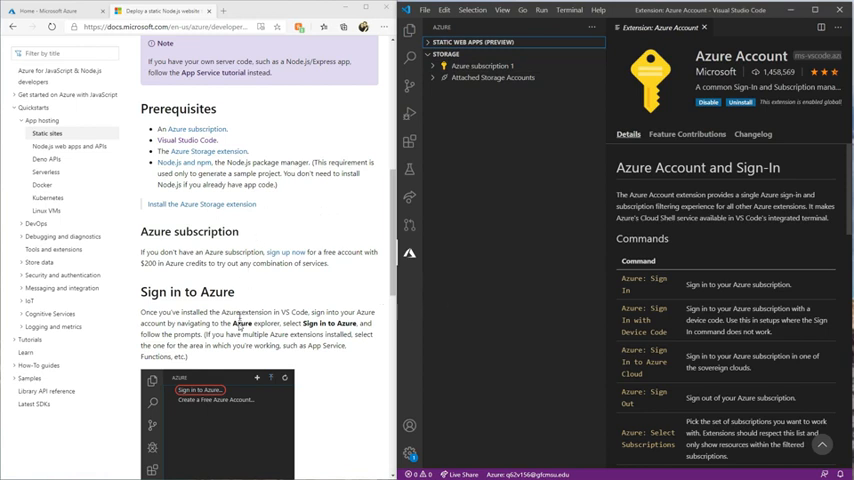
{"action": "scroll", "scroll_direction": "down", "scroll_amount": 3}
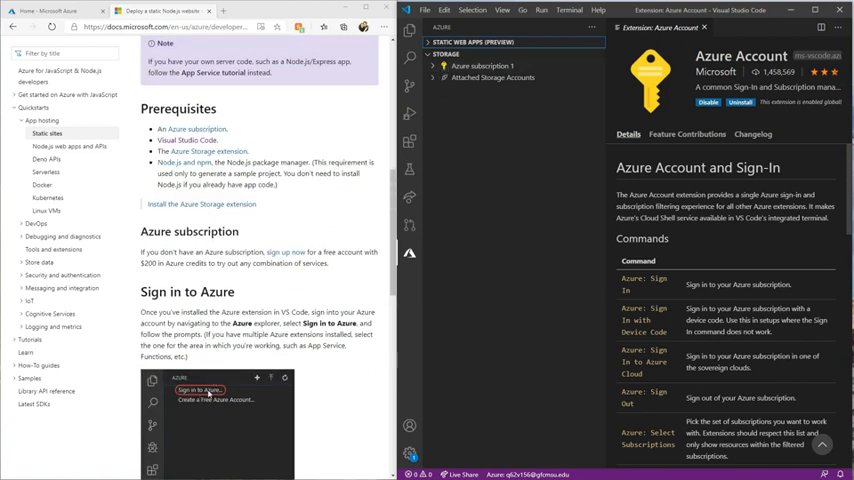
{"action": "scroll", "scroll_direction": "down", "scroll_amount": 3}
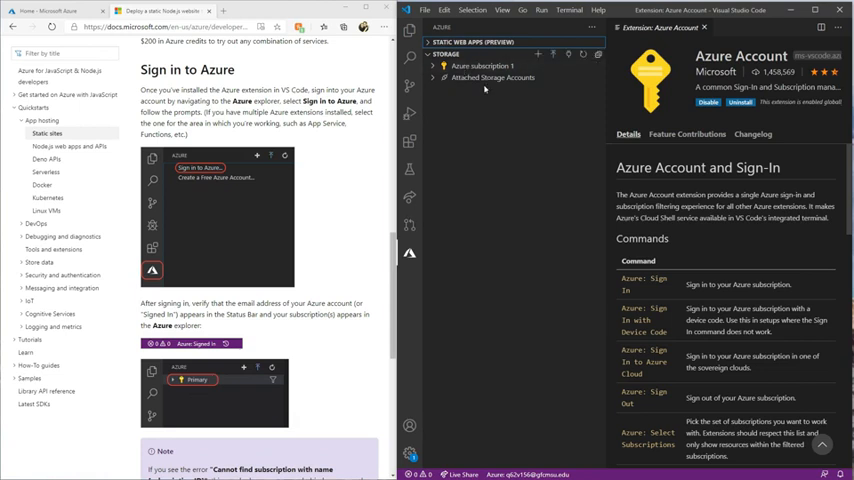
{"action": "mouse_move", "coordinate": [340, 356]}
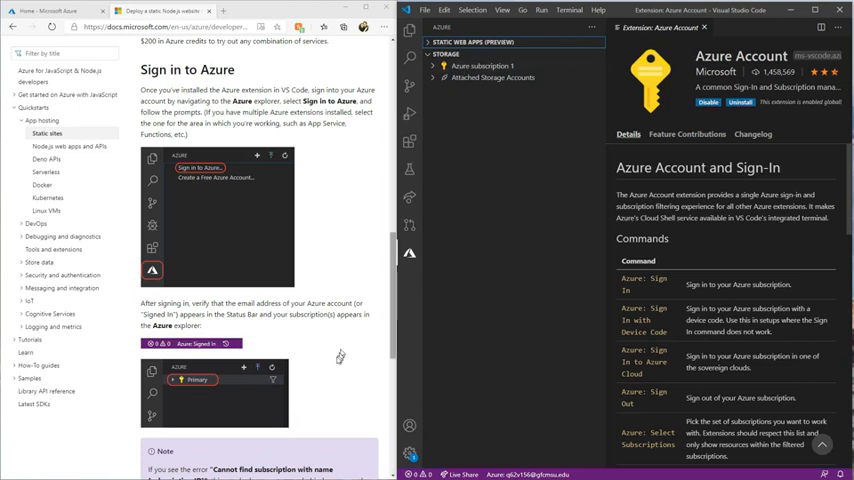
{"action": "mouse_move", "coordinate": [320, 330]}
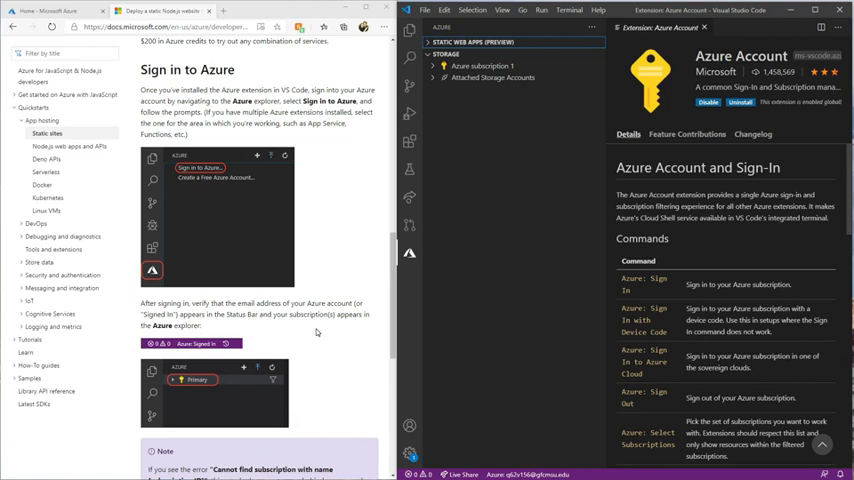
{"action": "mouse_move", "coordinate": [73, 8]}
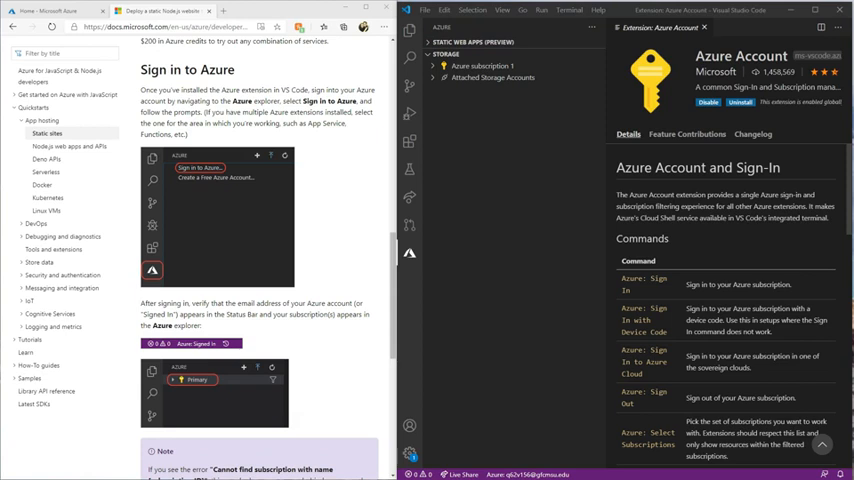
{"action": "mouse_move", "coordinate": [296, 324]}
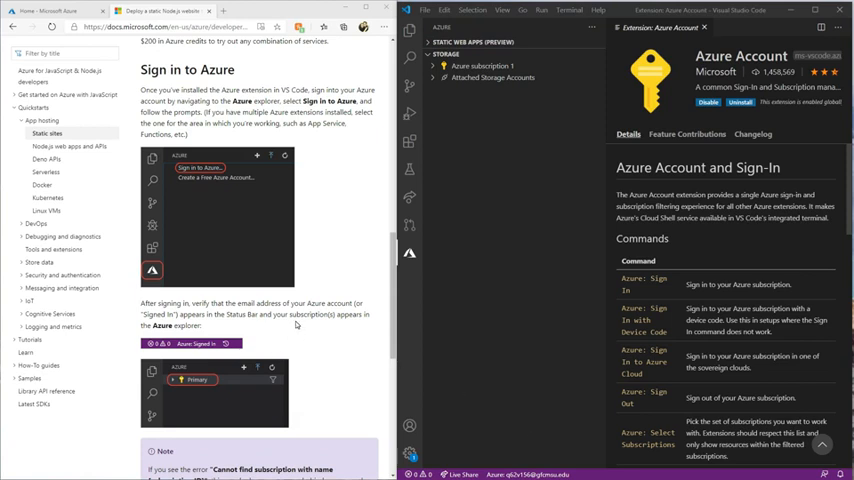
{"action": "scroll", "scroll_direction": "down", "scroll_amount": 3}
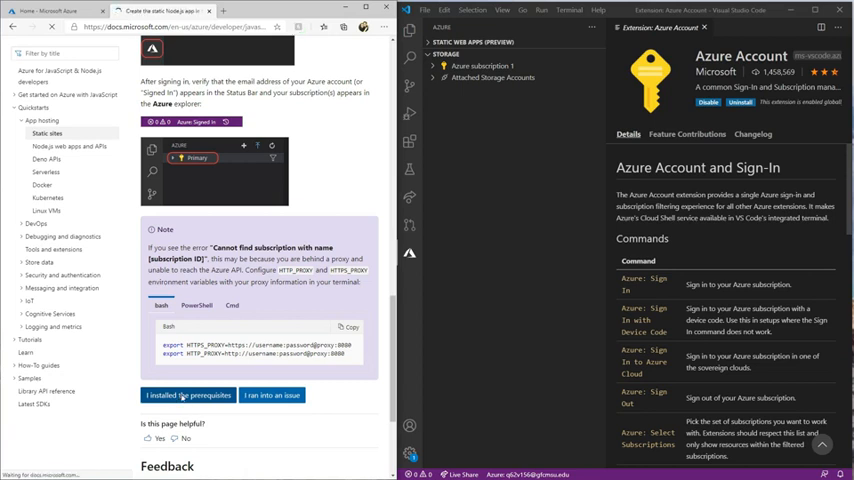
Advance the tutorial past Prerequisites and open the MyPortfolioAzureStorage folder as the workspace.
{"action": "left_click", "coordinate": [188, 394]}
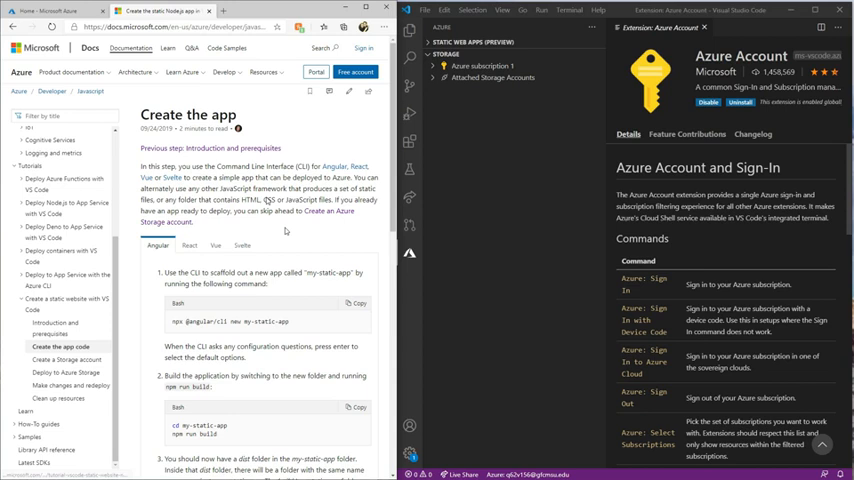
{"action": "mouse_move", "coordinate": [268, 295]}
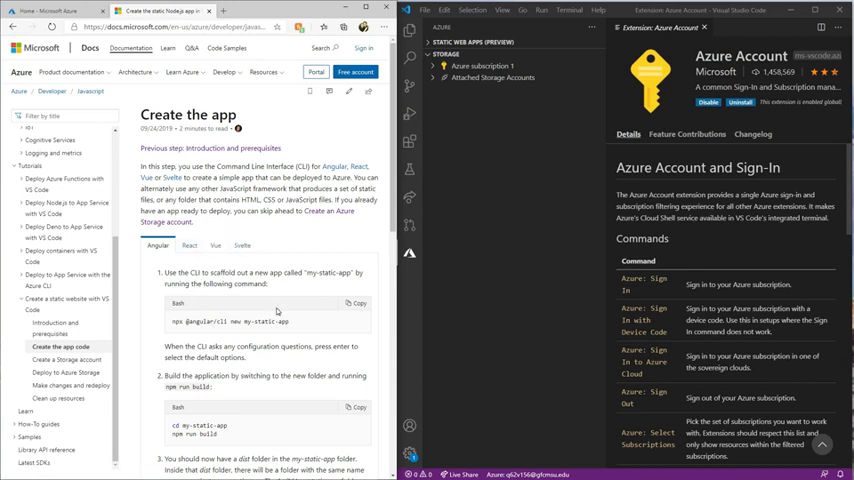
{"action": "scroll", "scroll_direction": "down", "scroll_amount": 3}
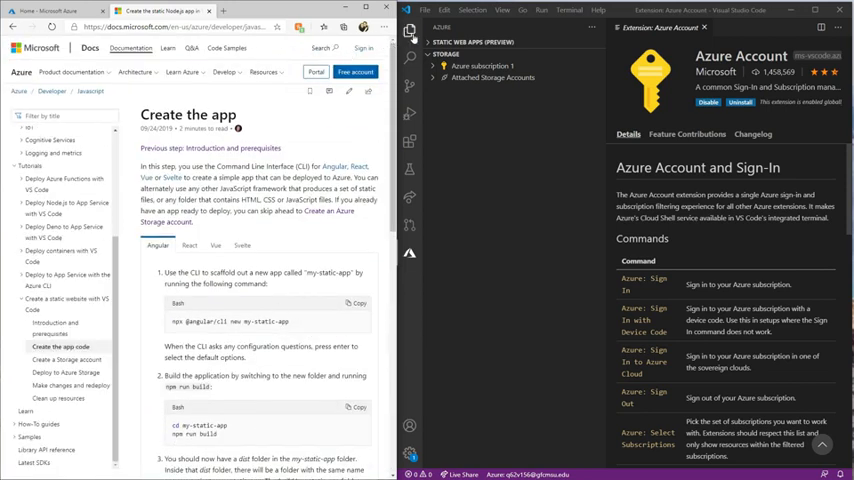
{"action": "left_click", "coordinate": [409, 31]}
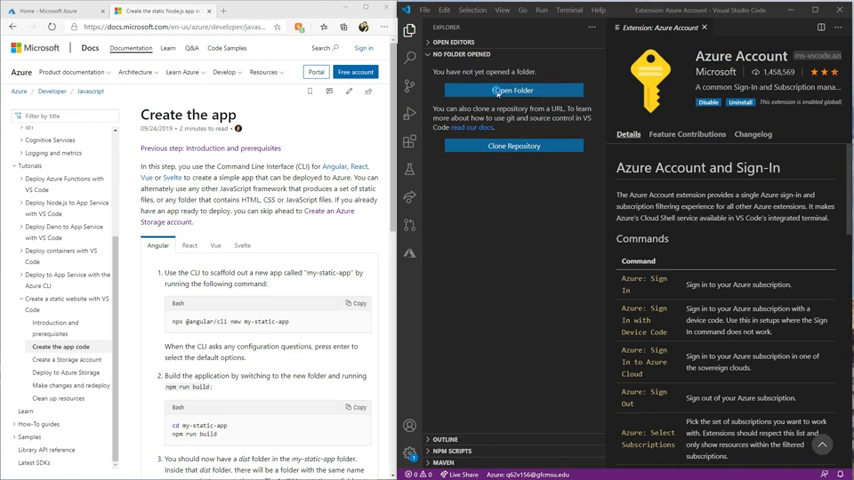
{"action": "left_click", "coordinate": [513, 90]}
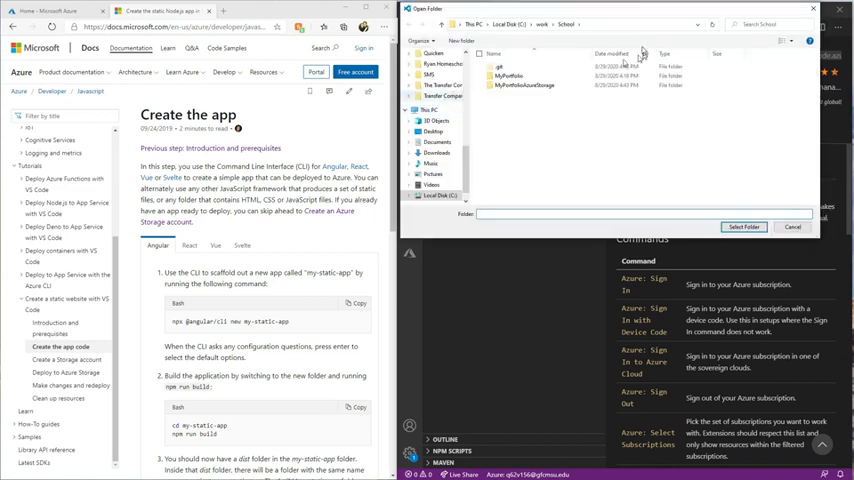
{"action": "left_click", "coordinate": [525, 85]}
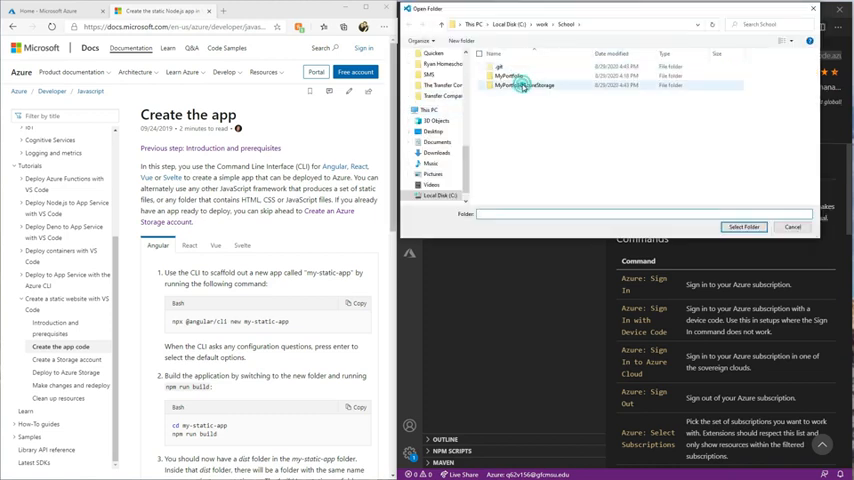
{"action": "left_click", "coordinate": [520, 85]}
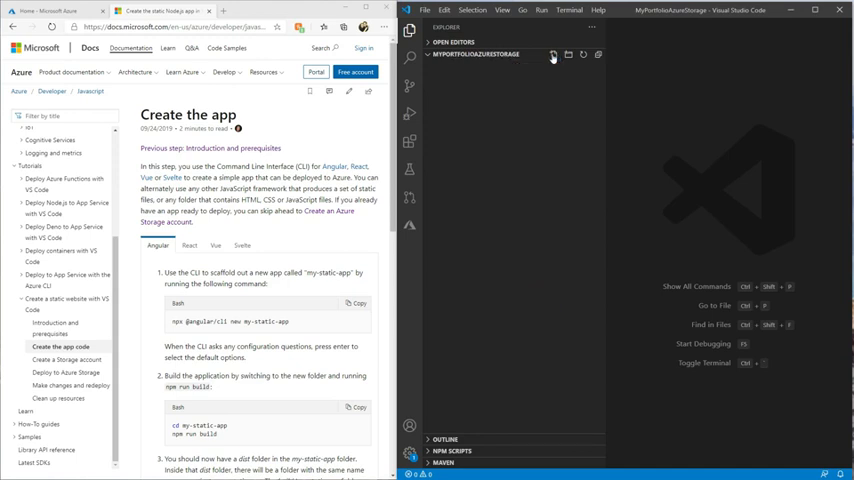
{"action": "mouse_move", "coordinate": [553, 55]}
{"action": "type", "text": "index.html"}
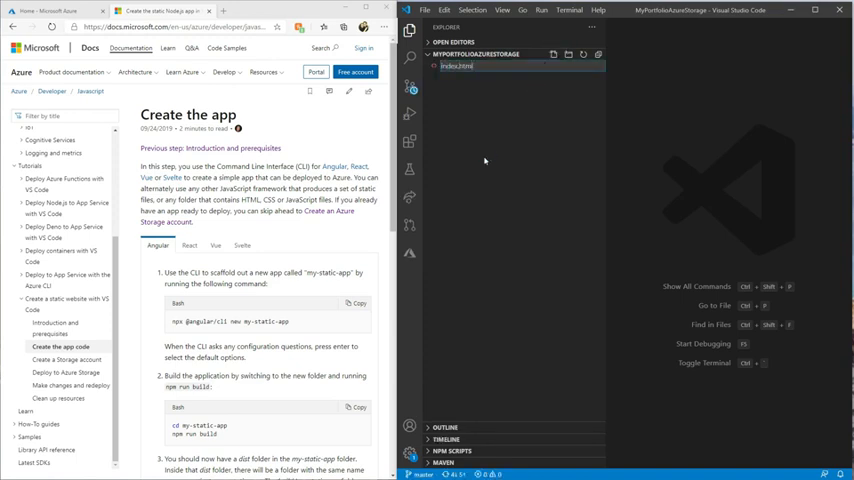
Open the new index.html and write the page with the title 'Cheryl's Portfolio'.
{"action": "double_click", "coordinate": [457, 66]}
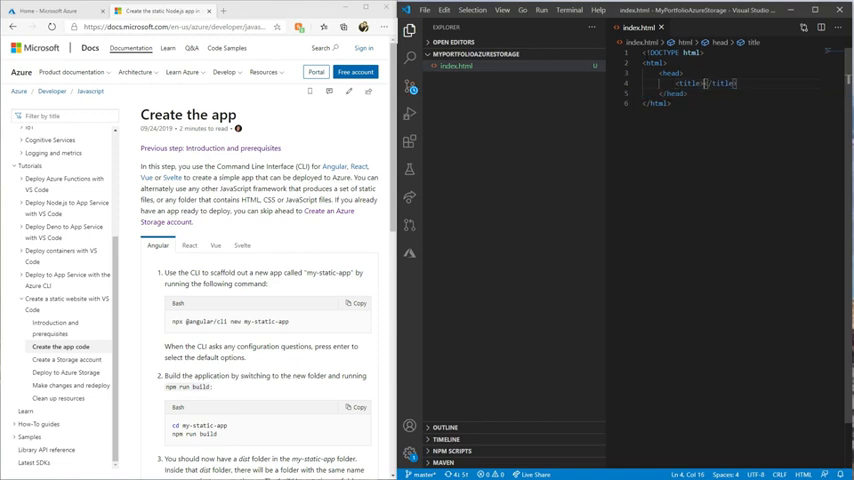
{"action": "type", "text": "Cheryl's Port"}
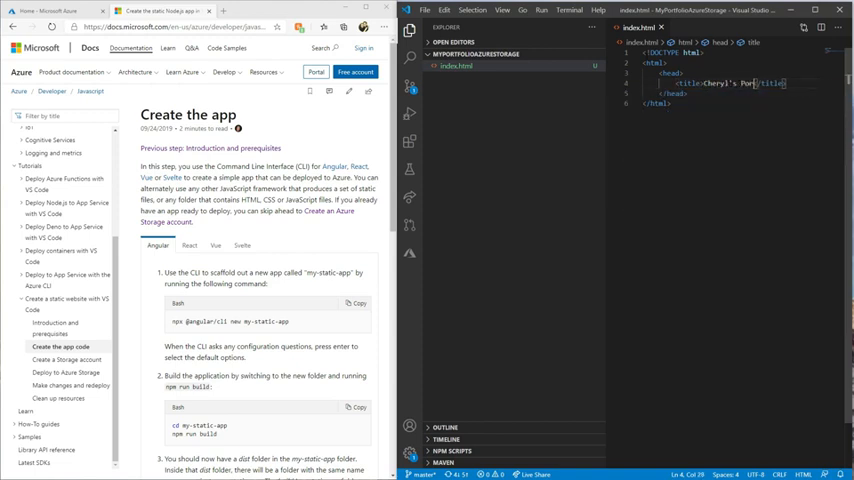
{"action": "type", "text": "lio"}
{"action": "type", "text": "<h1>Hello World</h1>"}
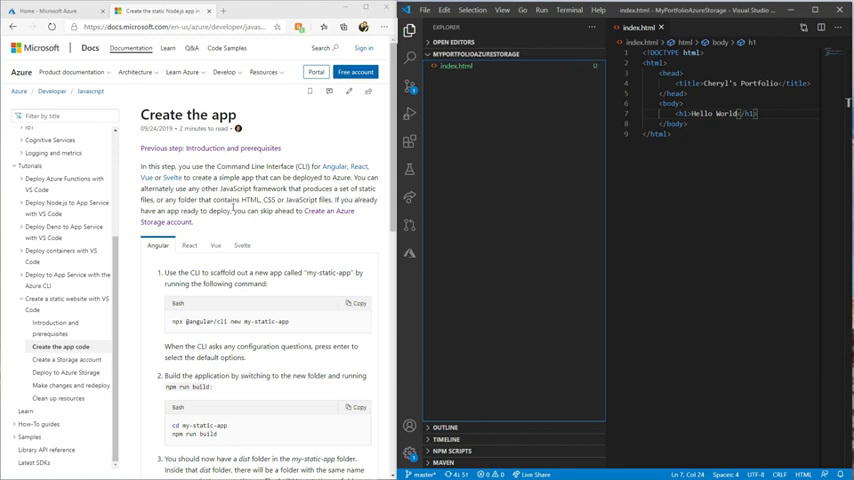
Scroll to the end of Create the app and confirm 'I created the app'.
{"action": "scroll", "scroll_direction": "down", "scroll_amount": 3}
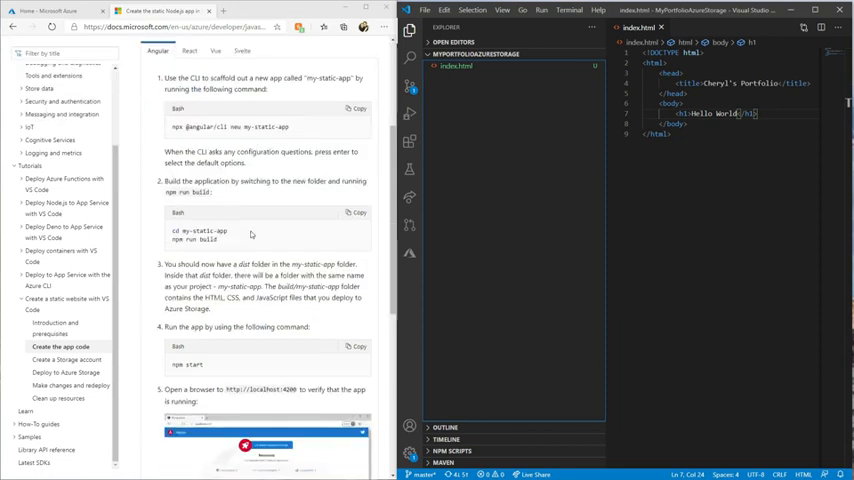
{"action": "scroll", "scroll_direction": "down", "scroll_amount": 3}
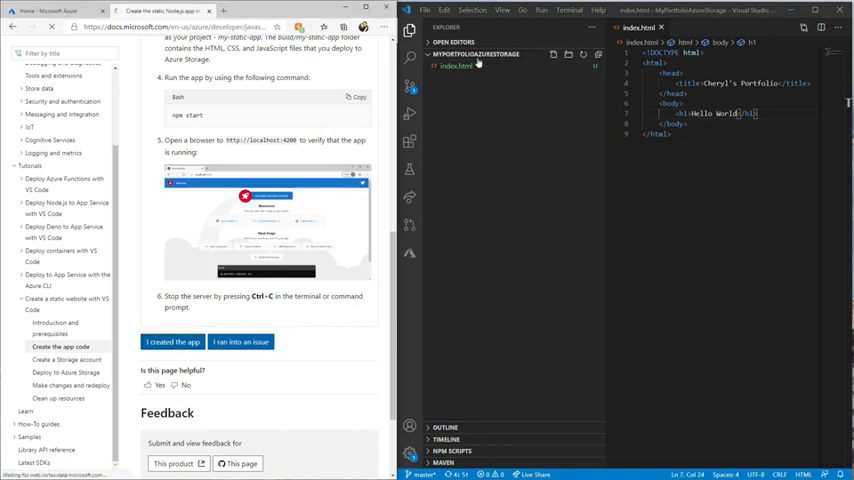
{"action": "left_click", "coordinate": [67, 359]}
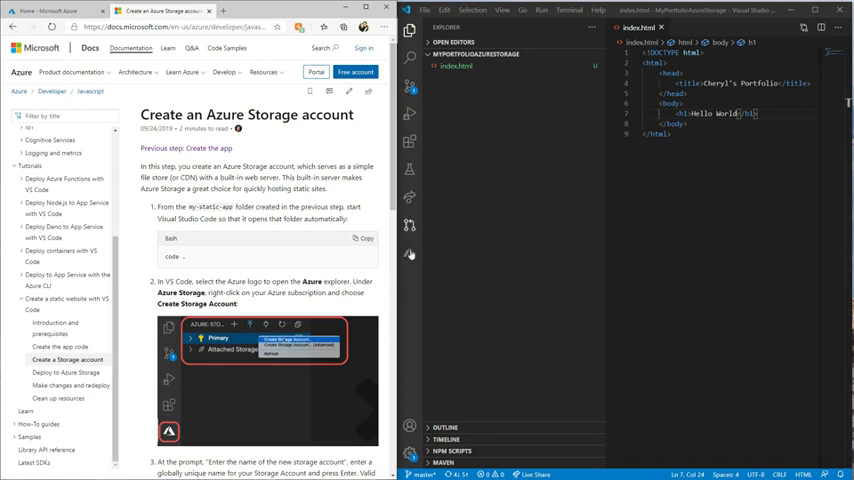
Create a storage account named 'gfcmucheryl' under Azure subscription 1.
{"action": "left_click", "coordinate": [409, 257]}
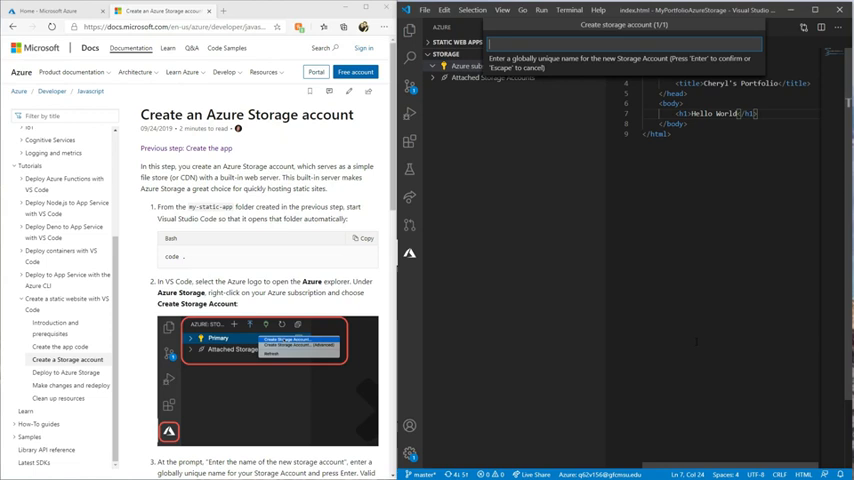
{"action": "type", "text": "gfcmu"}
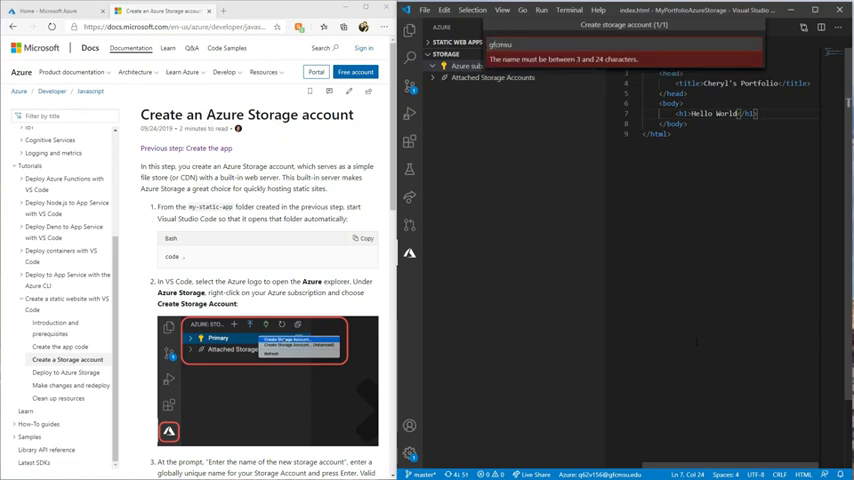
{"action": "type", "text": "cheryl"}
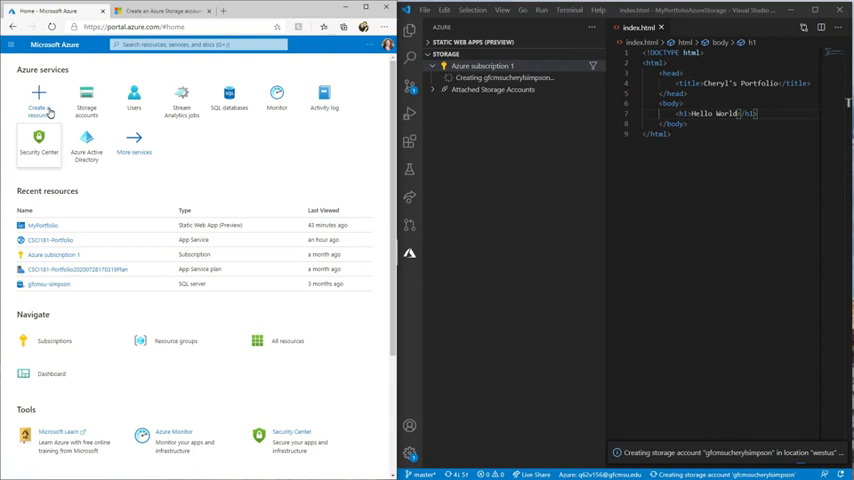
Open the portal's Storage accounts list, dismiss the views tip, and refresh it.
{"action": "left_click", "coordinate": [38, 100]}
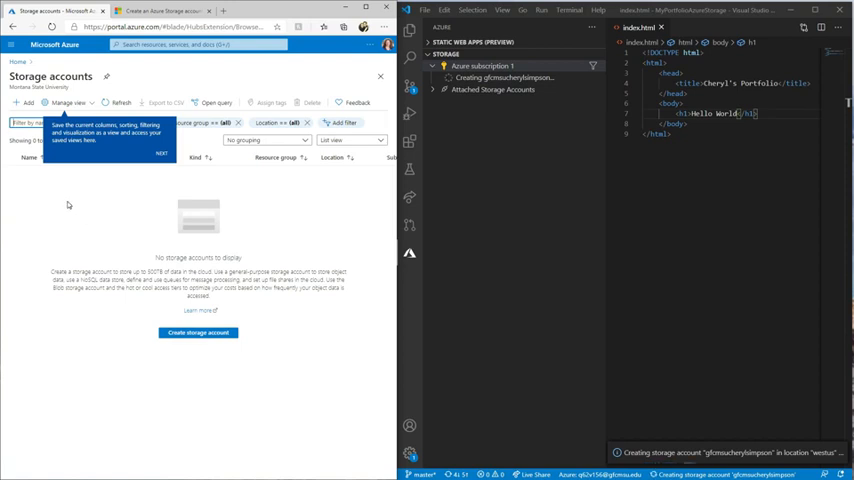
{"action": "left_click", "coordinate": [161, 153]}
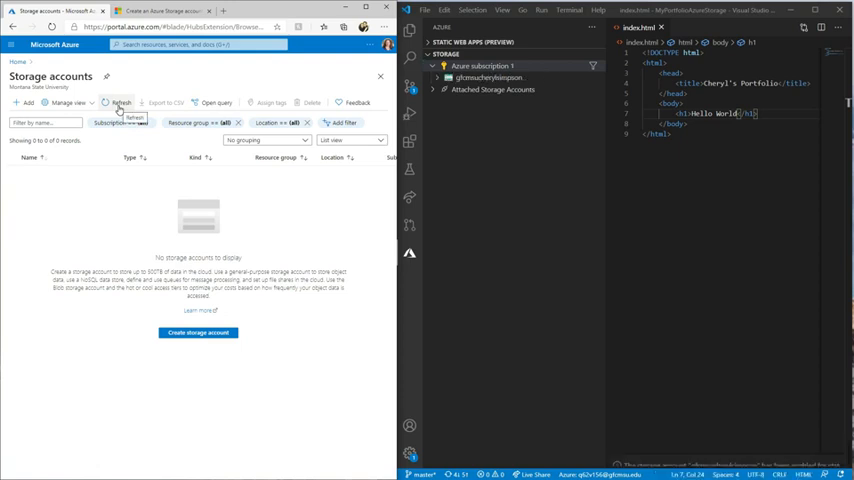
{"action": "left_click", "coordinate": [120, 102]}
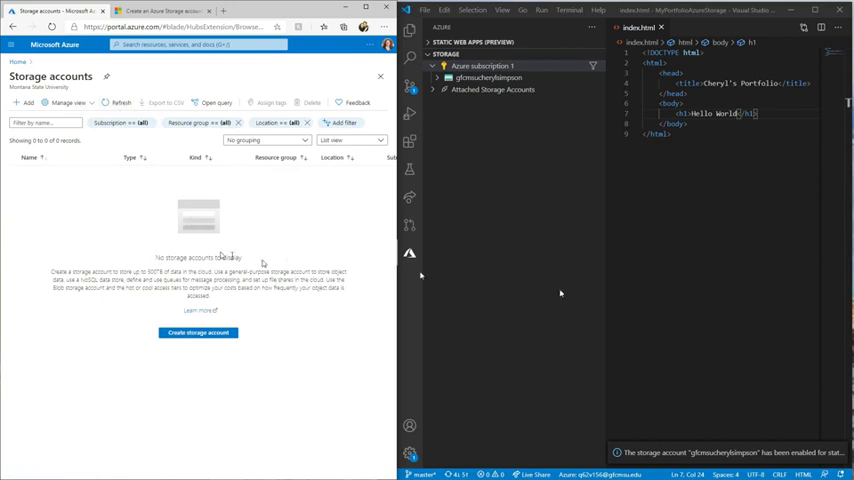
{"action": "mouse_move", "coordinate": [135, 210]}
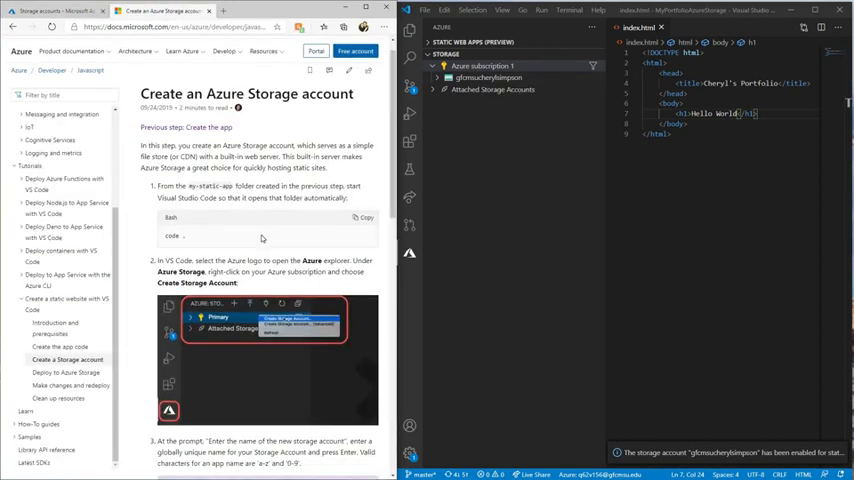
Scroll down the storage account page and confirm 'I created a storage container'.
{"action": "scroll", "scroll_direction": "down", "scroll_amount": 3}
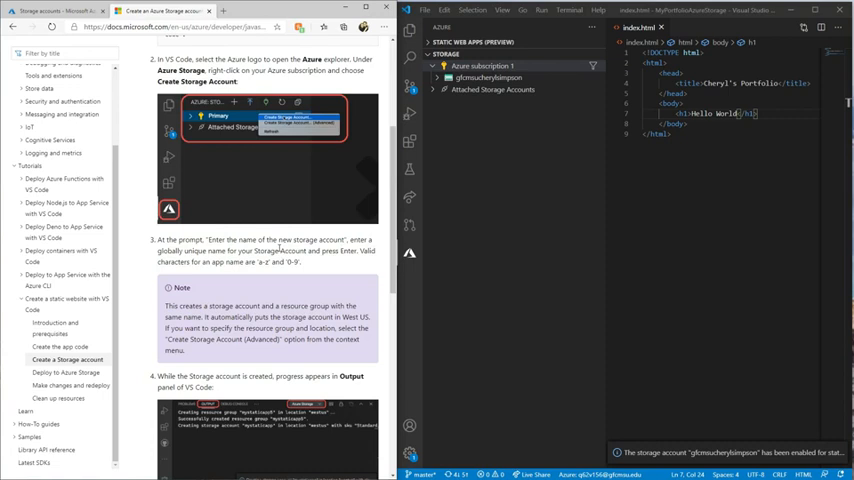
{"action": "scroll", "scroll_direction": "down", "scroll_amount": 3}
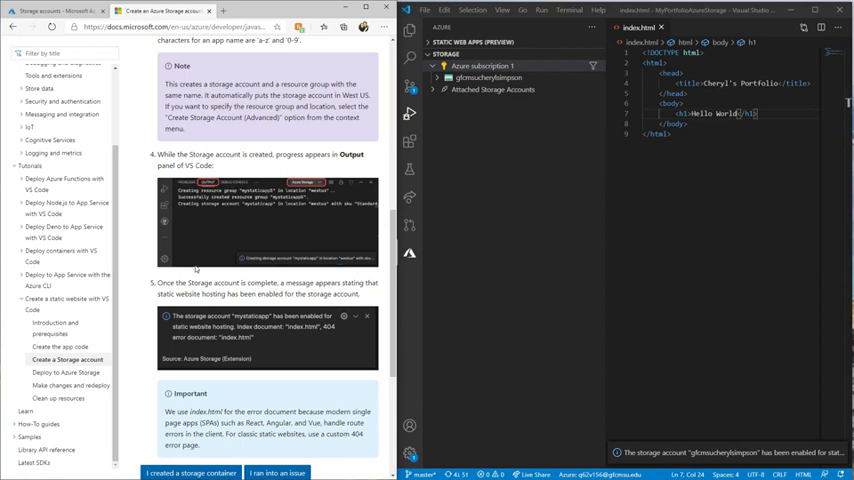
{"action": "scroll", "scroll_direction": "down", "scroll_amount": 3}
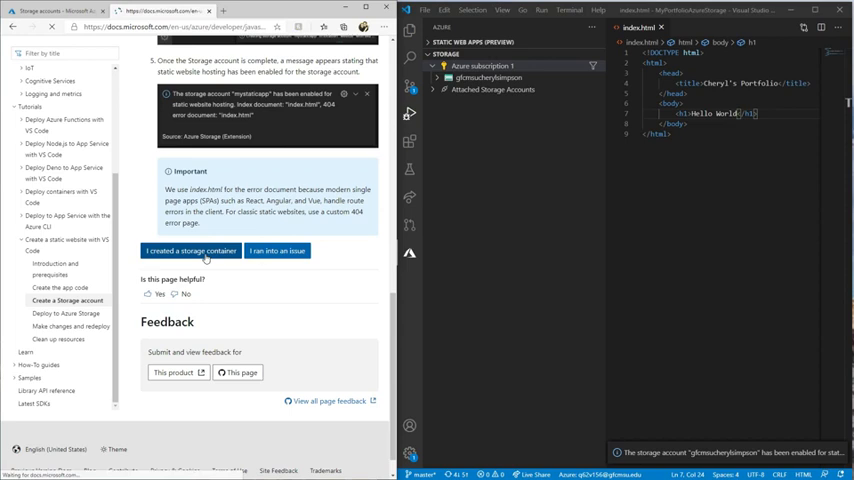
{"action": "left_click", "coordinate": [191, 251]}
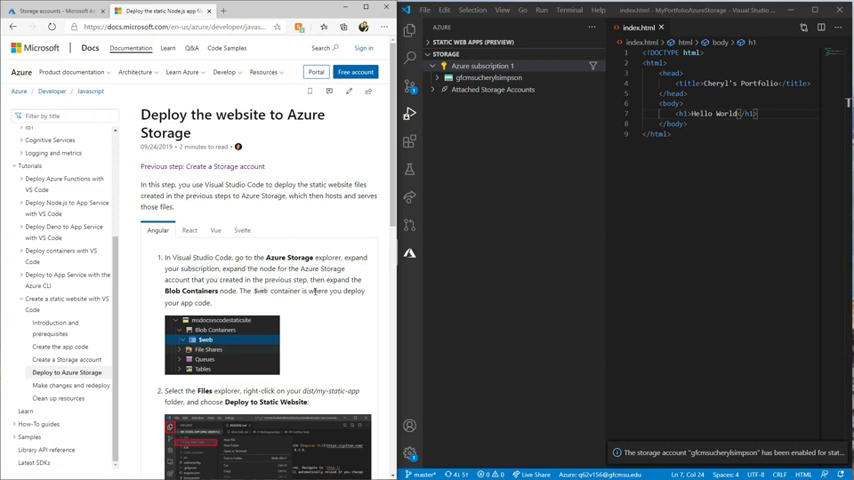
Expand the storage account's Blob Containers and $web, then start Deploy to Static Website.
{"action": "left_click", "coordinate": [432, 66]}
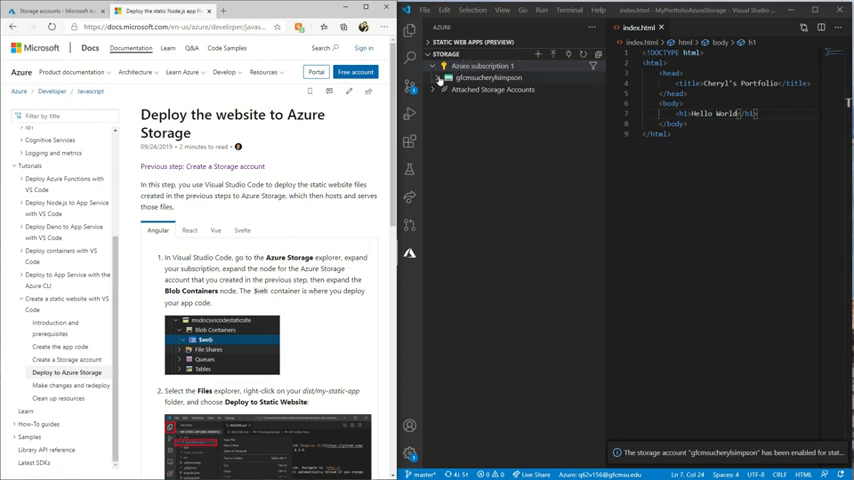
{"action": "left_click", "coordinate": [434, 78]}
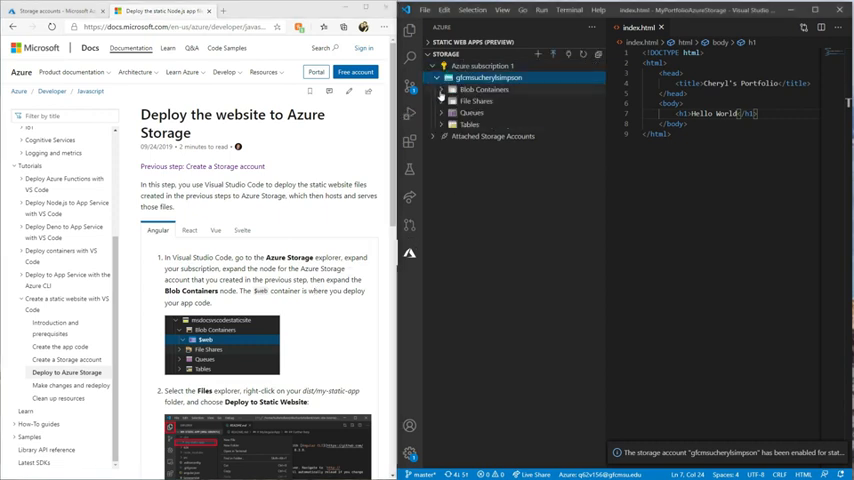
{"action": "left_click", "coordinate": [485, 89]}
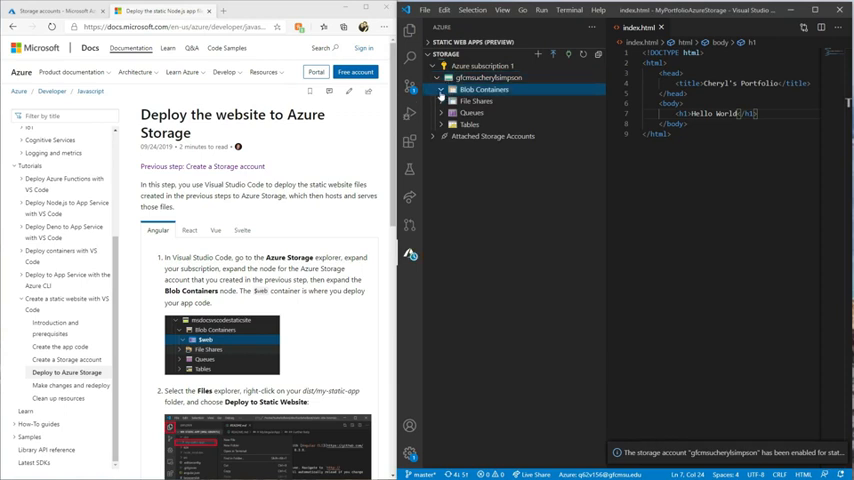
{"action": "left_click", "coordinate": [442, 89]}
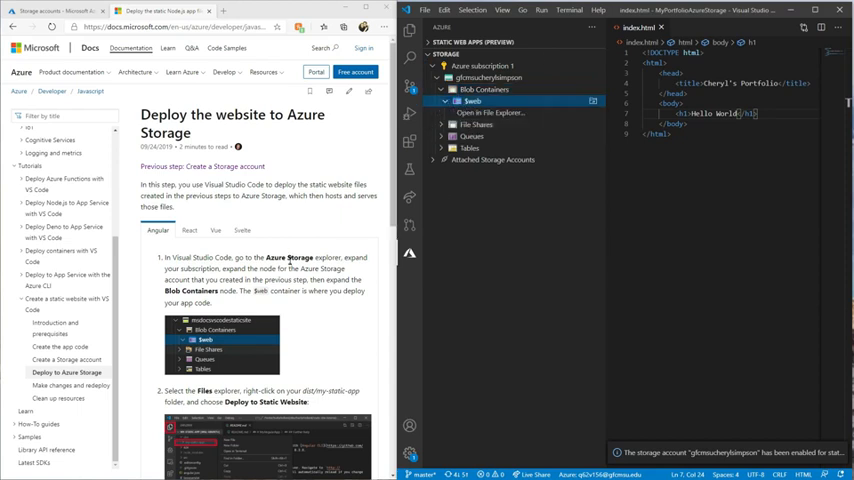
{"action": "scroll", "scroll_direction": "down", "scroll_amount": 3}
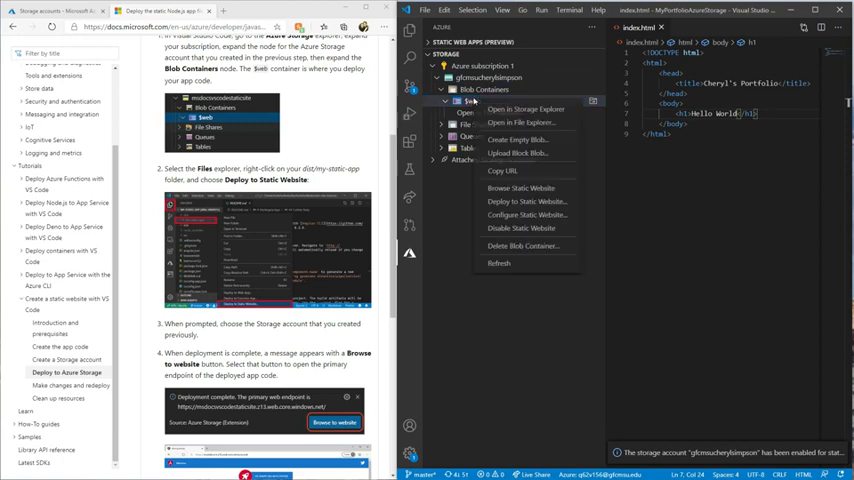
{"action": "mouse_move", "coordinate": [528, 201]}
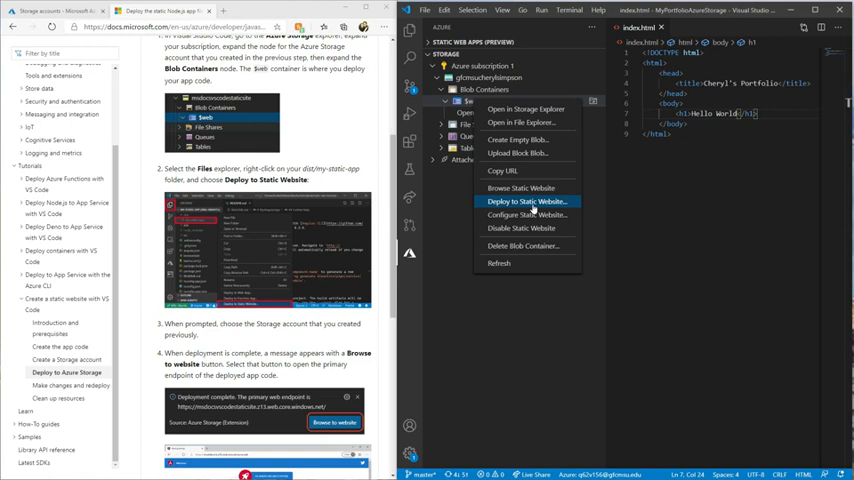
{"action": "left_click", "coordinate": [528, 201]}
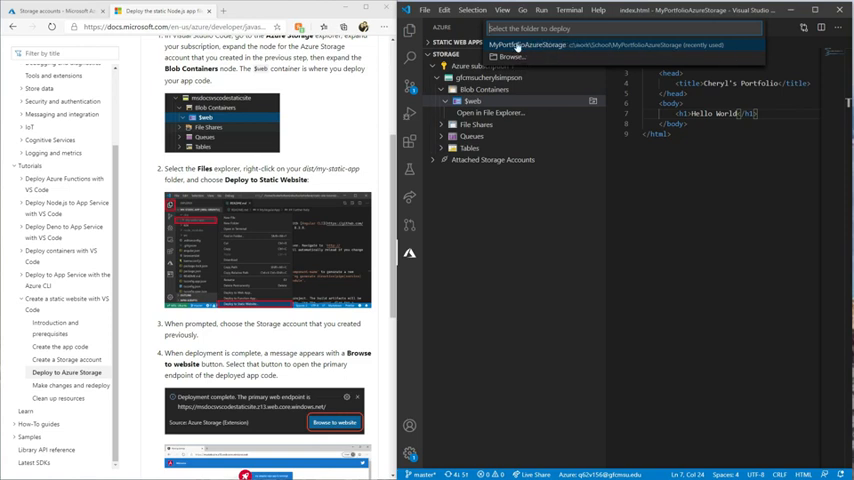
{"action": "mouse_move", "coordinate": [538, 48]}
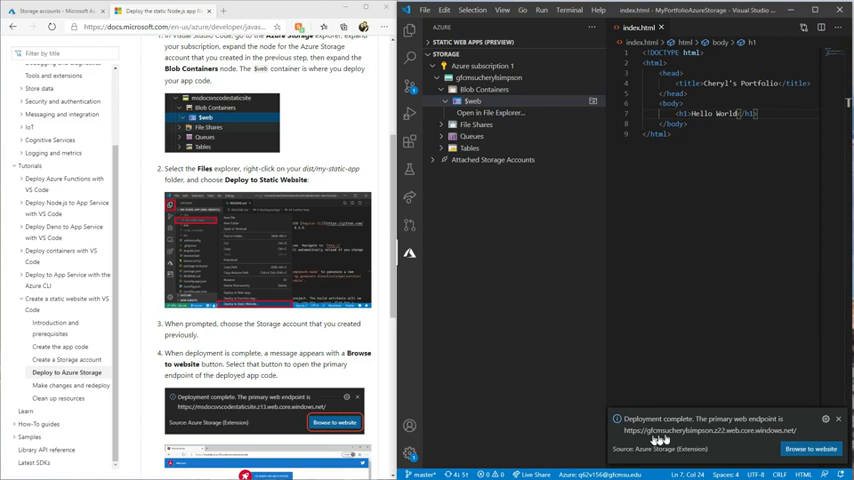
{"action": "mouse_move", "coordinate": [714, 437]}
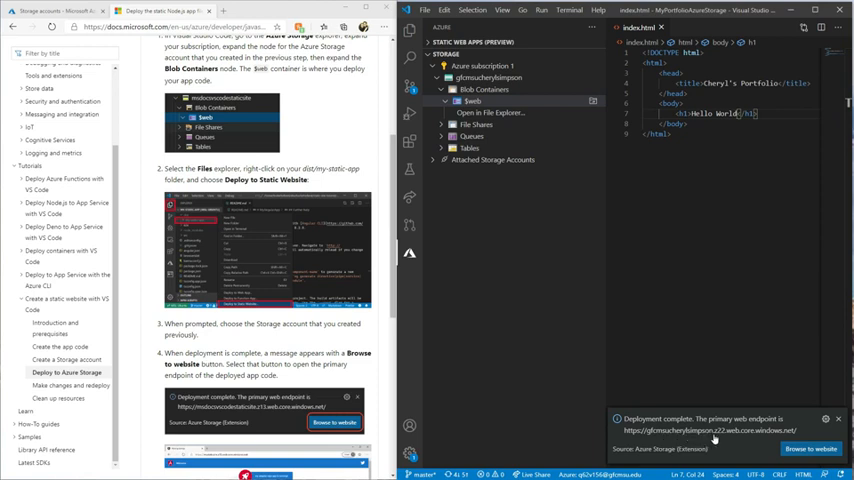
{"action": "mouse_move", "coordinate": [776, 438]}
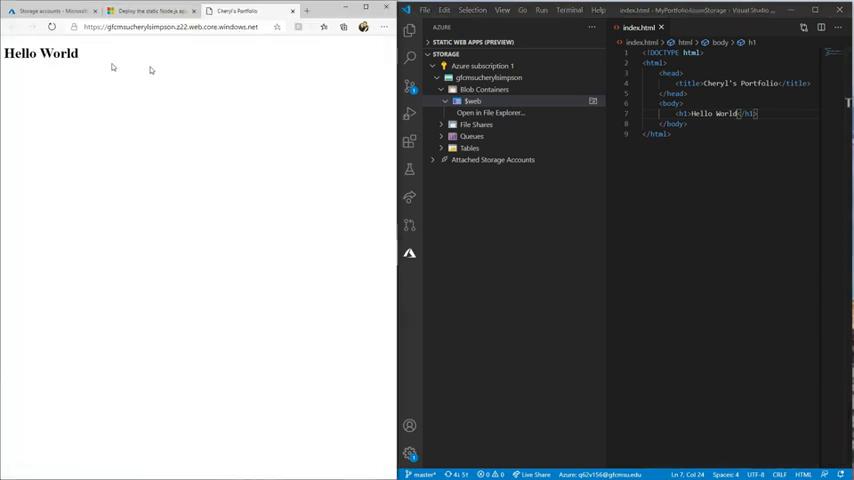
{"action": "mouse_move", "coordinate": [257, 53]}
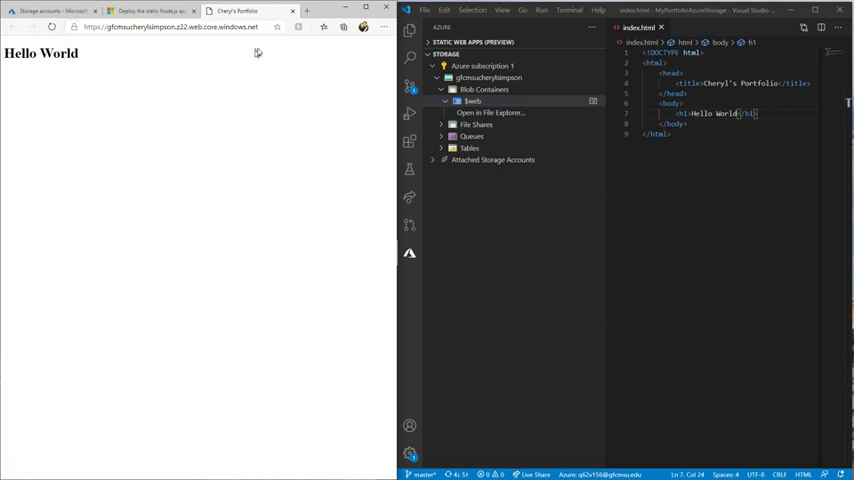
{"action": "left_click", "coordinate": [165, 27]}
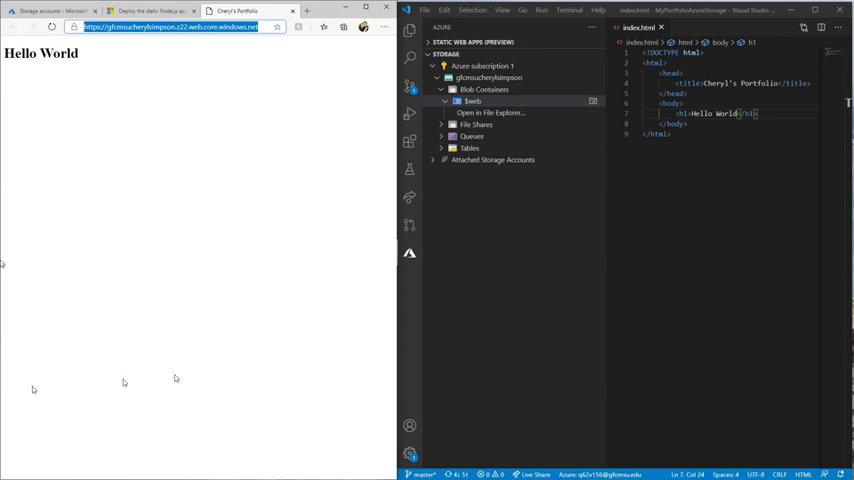
{"action": "mouse_move", "coordinate": [548, 294]}
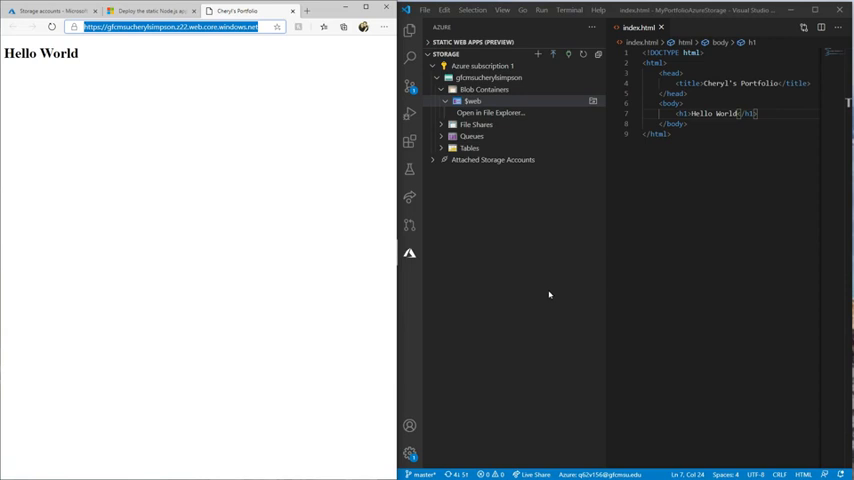
{"action": "mouse_move", "coordinate": [494, 210]}
{"action": "type", "text": "stylesheet.css"}
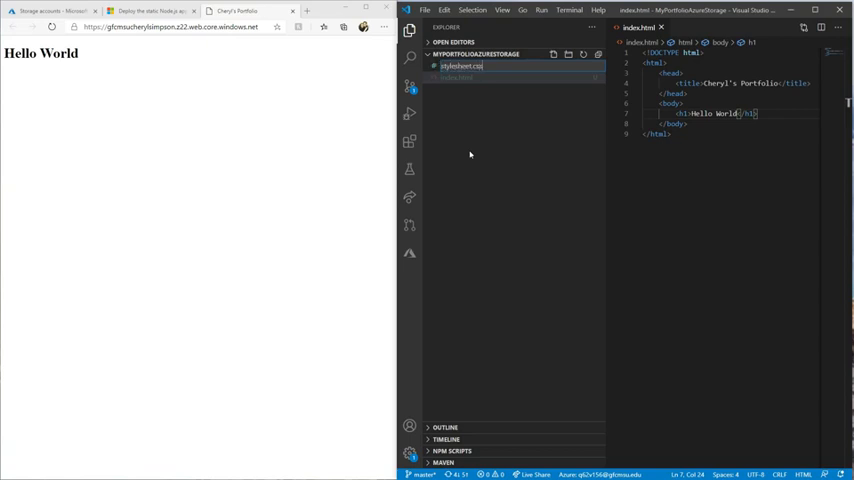
{"action": "left_click", "coordinate": [460, 66]}
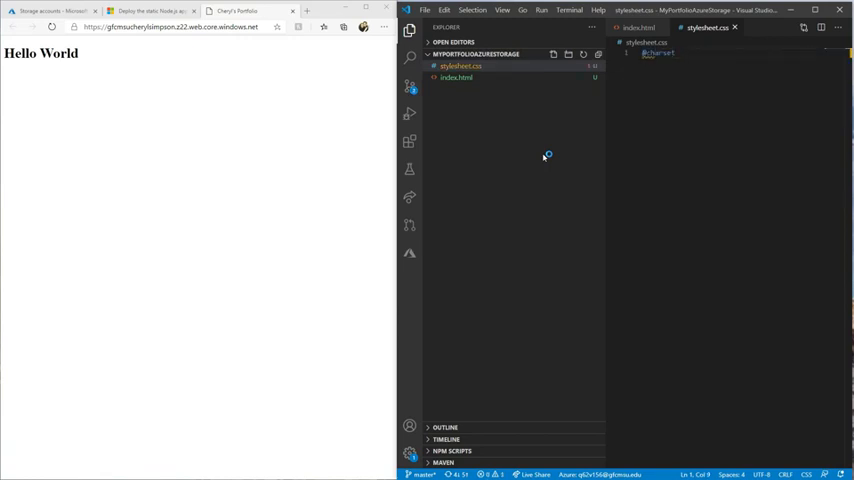
{"action": "type", "text": "\"utf-8\";"}
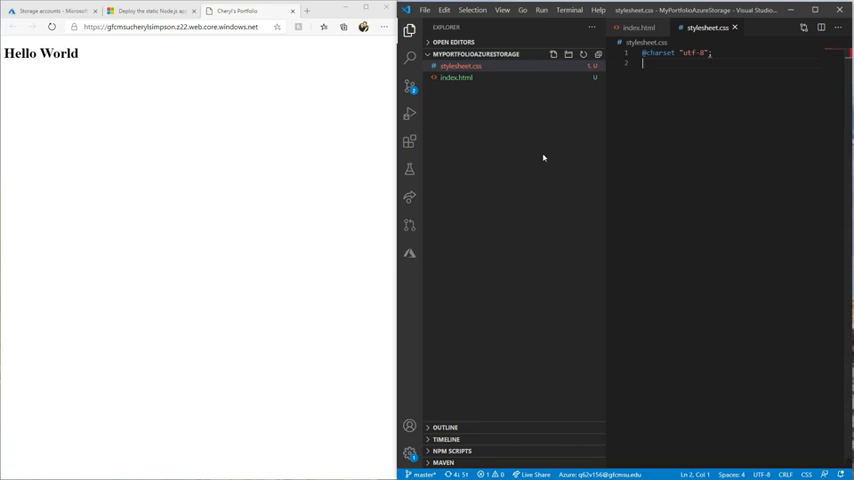
{"action": "type", "text": "body p{}"}
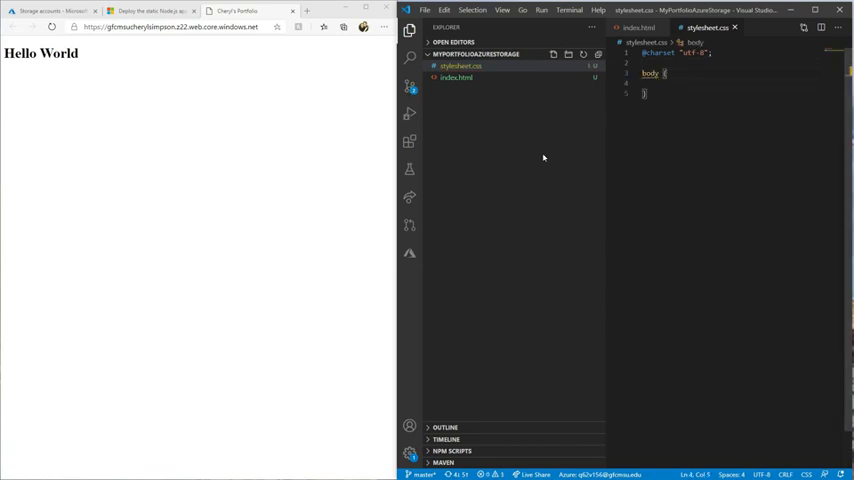
{"action": "type", "text": "backg"}
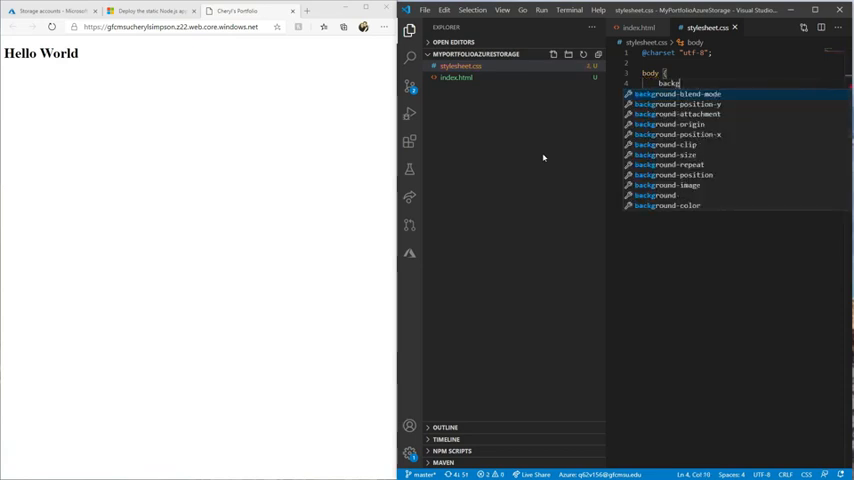
{"action": "type", "text": "background: teal;"}
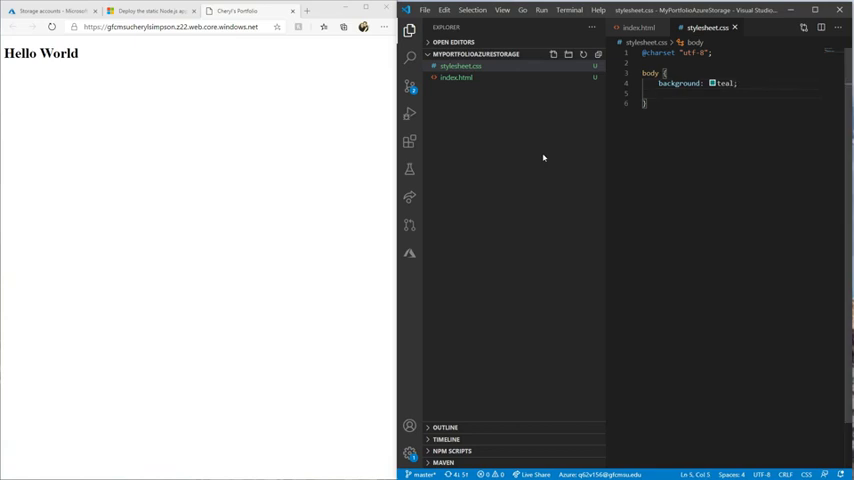
{"action": "type", "text": "color:w"}
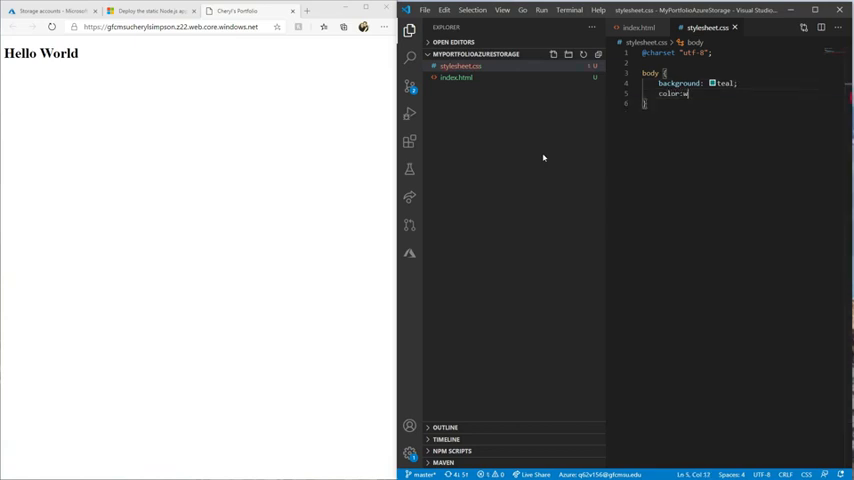
{"action": "type", "text": "hite;"}
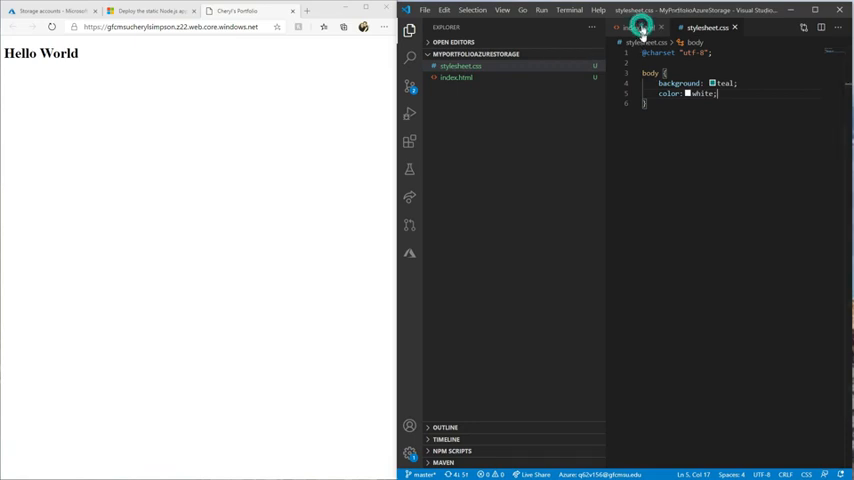
In index.html, add <link href="stylesheet.css" rel="stylesheet" /> after the title tag.
{"action": "left_click", "coordinate": [456, 77]}
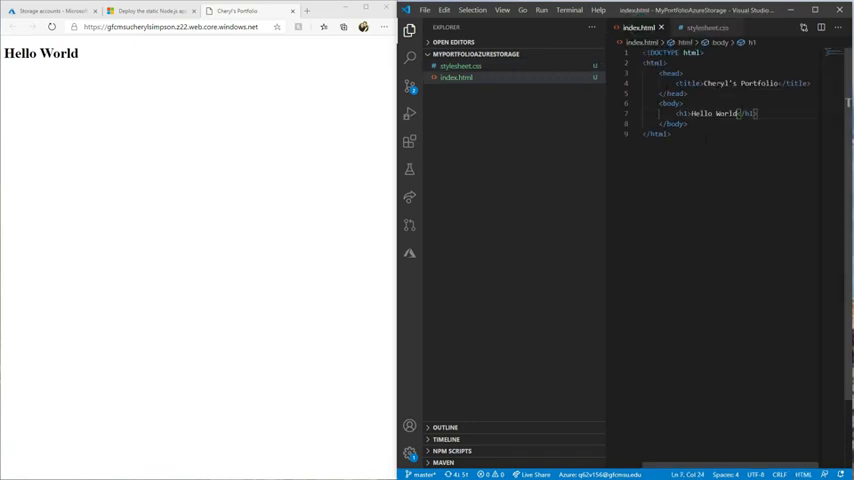
{"action": "left_click", "coordinate": [780, 83]}
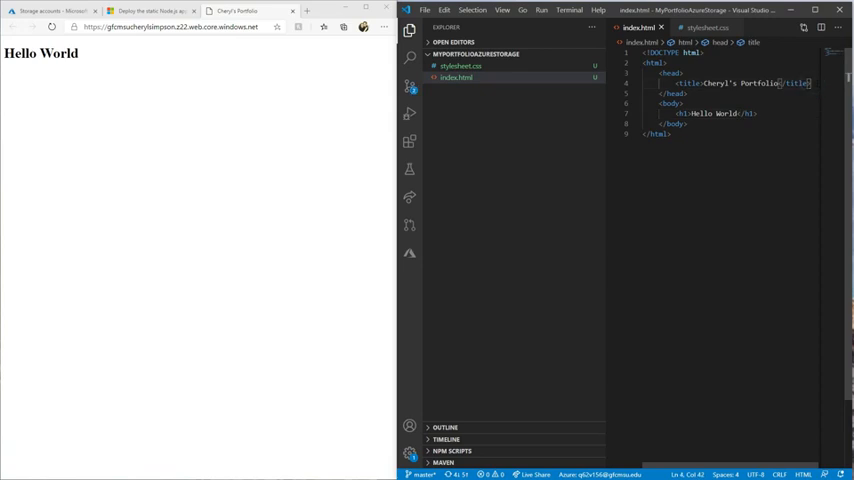
{"action": "type", "text": "<link"}
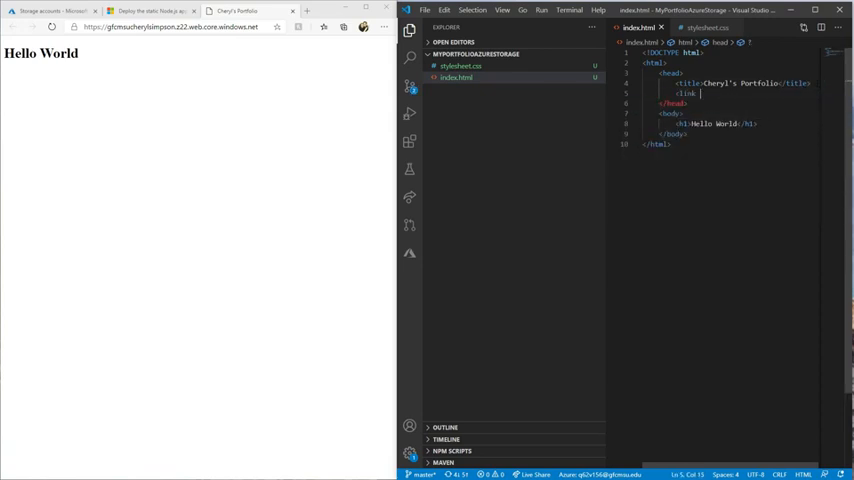
{"action": "type", "text": "href="}
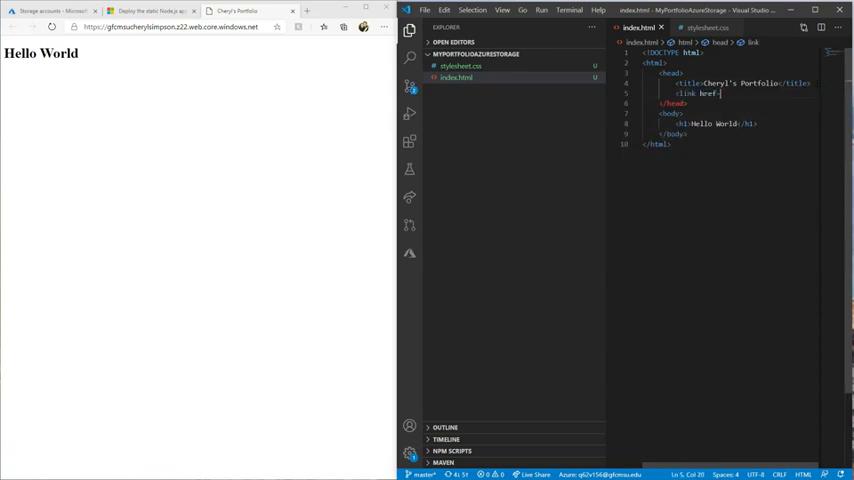
{"action": "type", "text": "\"stylesheet.css"}
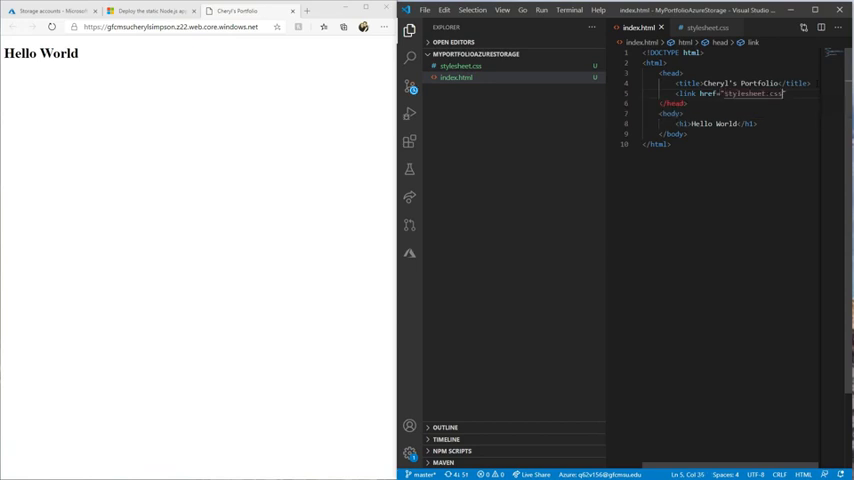
{"action": "type", "text": "rel=\"\""}
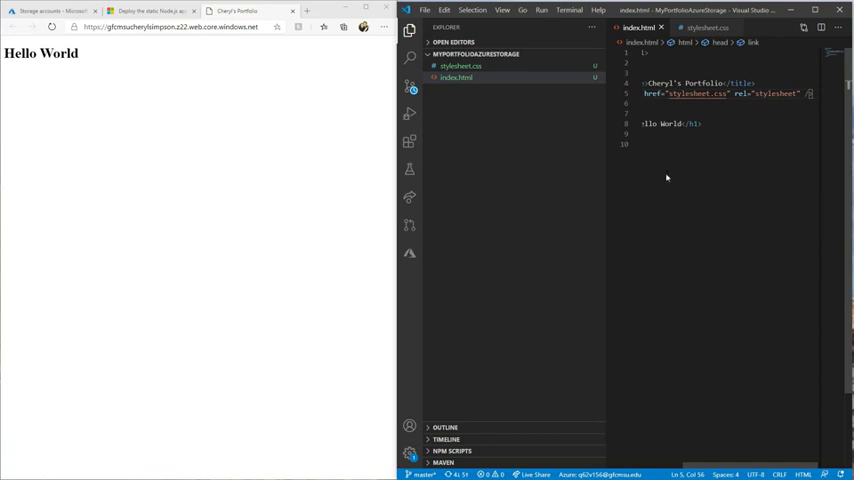
Preview index.html with Open In Default Browser from the editor's context menu.
{"action": "right_click", "coordinate": [666, 178]}
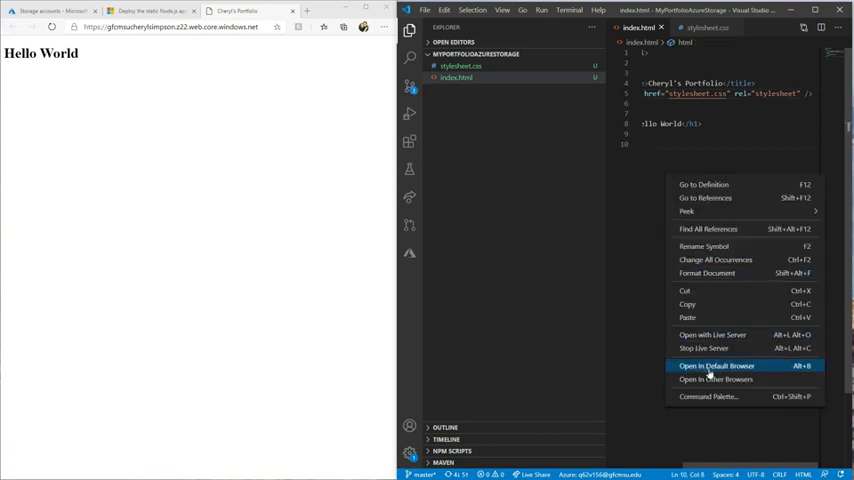
{"action": "left_click", "coordinate": [716, 365]}
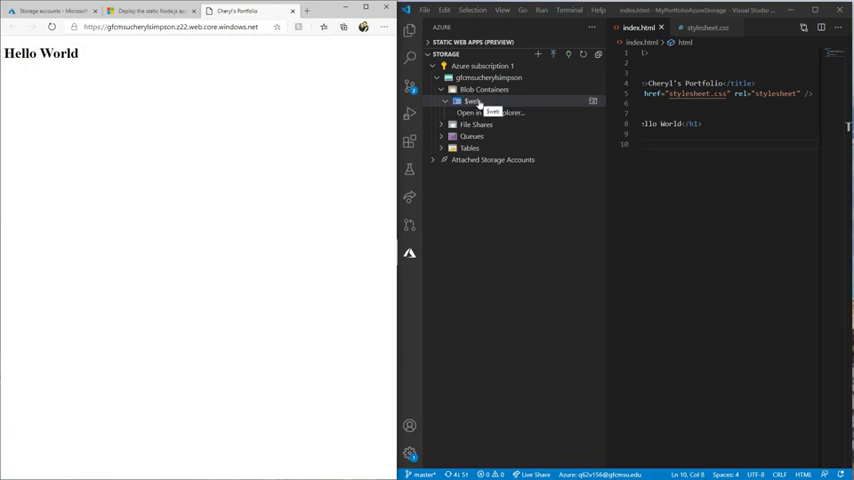
Deploy the project to the $web container as a static website, accepting Delete and Deploy.
{"action": "right_click", "coordinate": [471, 101]}
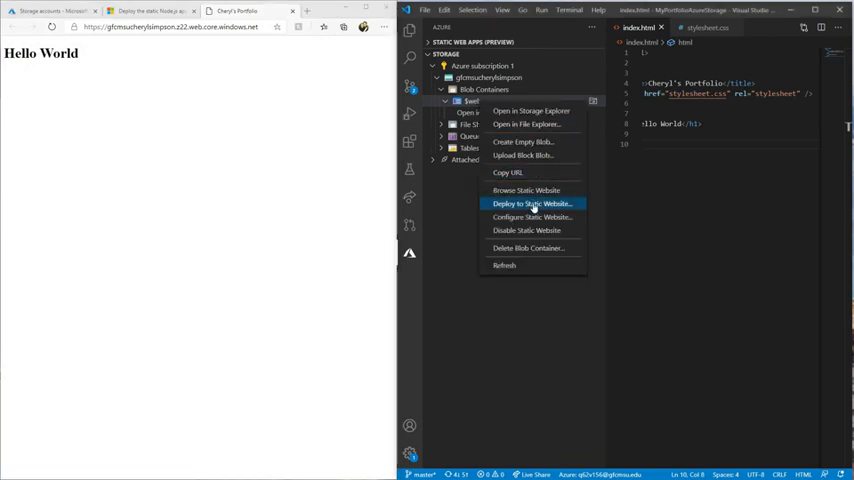
{"action": "left_click", "coordinate": [531, 204]}
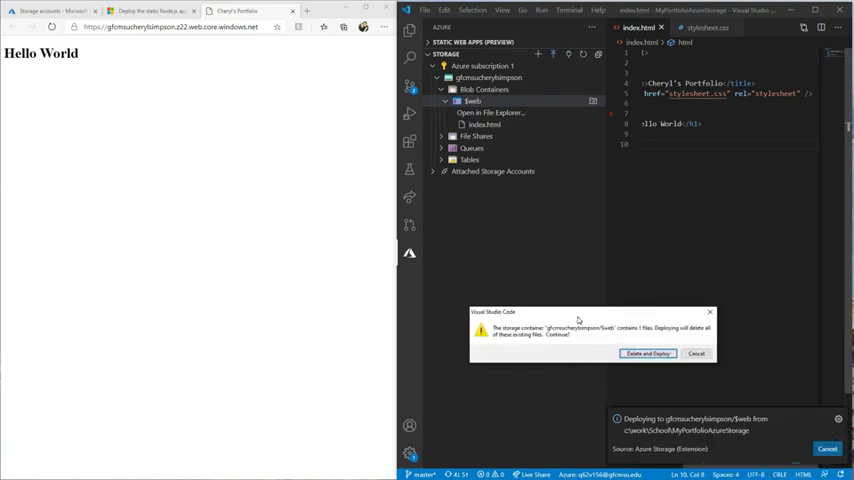
{"action": "mouse_move", "coordinate": [588, 367]}
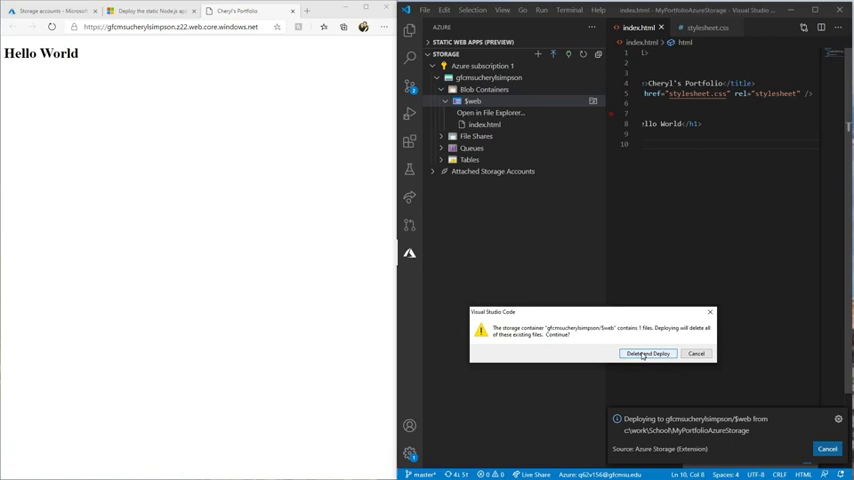
{"action": "left_click", "coordinate": [647, 353]}
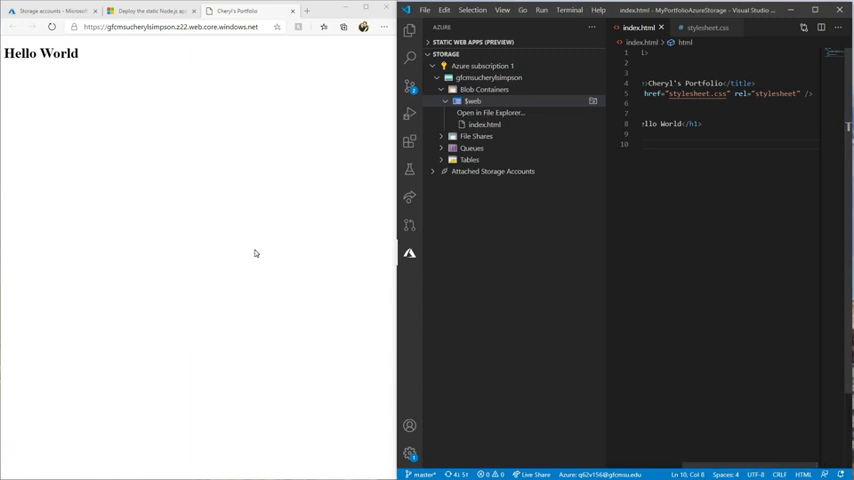
{"action": "mouse_move", "coordinate": [197, 136]}
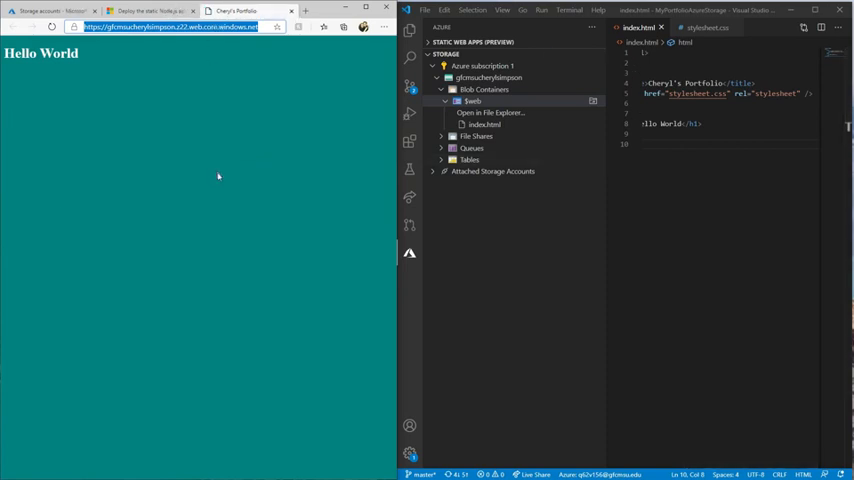
{"action": "mouse_move", "coordinate": [260, 76]}
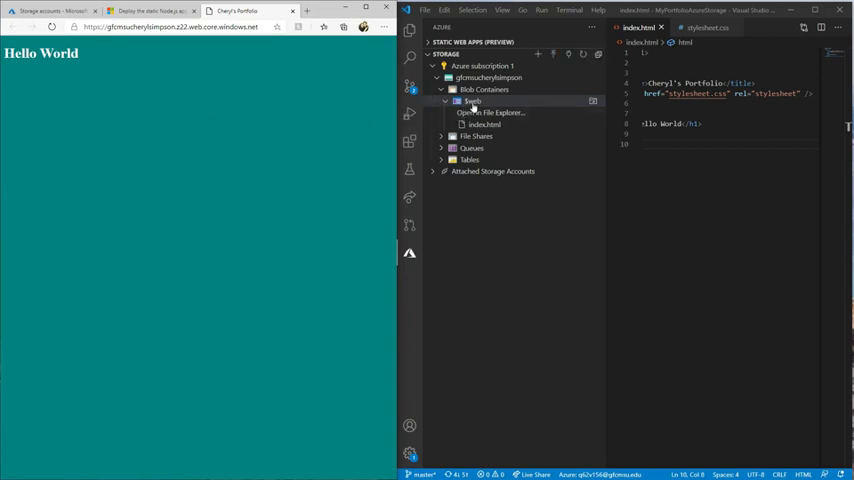
{"action": "mouse_move", "coordinate": [413, 273]}
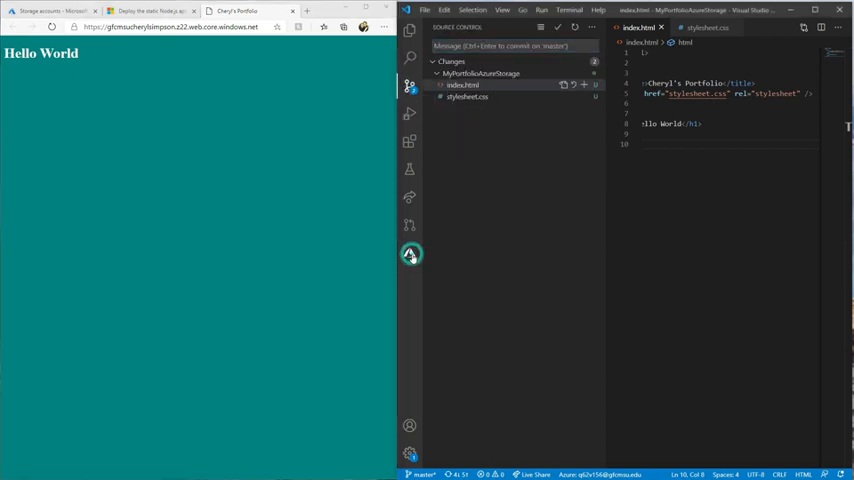
{"action": "left_click", "coordinate": [409, 252]}
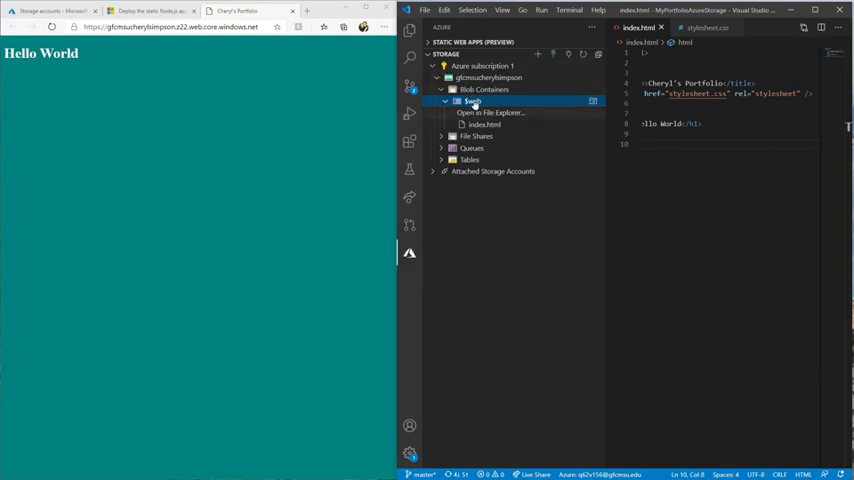
{"action": "mouse_move", "coordinate": [538, 54]}
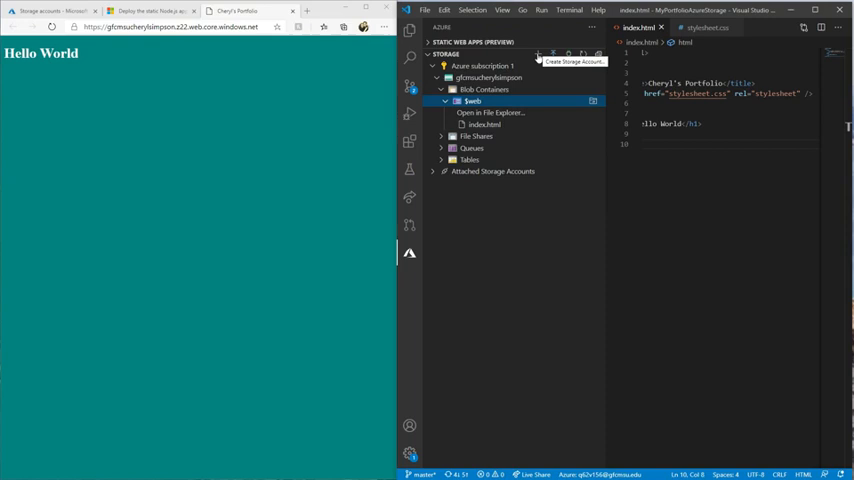
{"action": "mouse_move", "coordinate": [472, 107]}
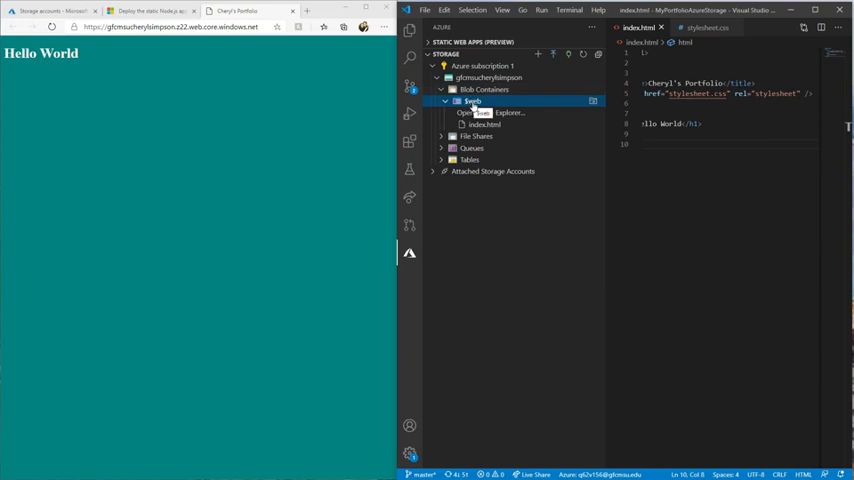
{"action": "right_click", "coordinate": [472, 101]}
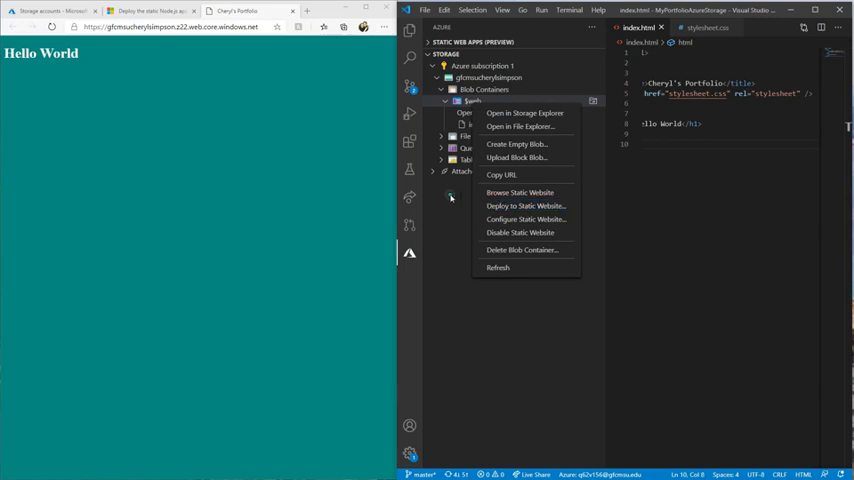
{"action": "left_click", "coordinate": [472, 101]}
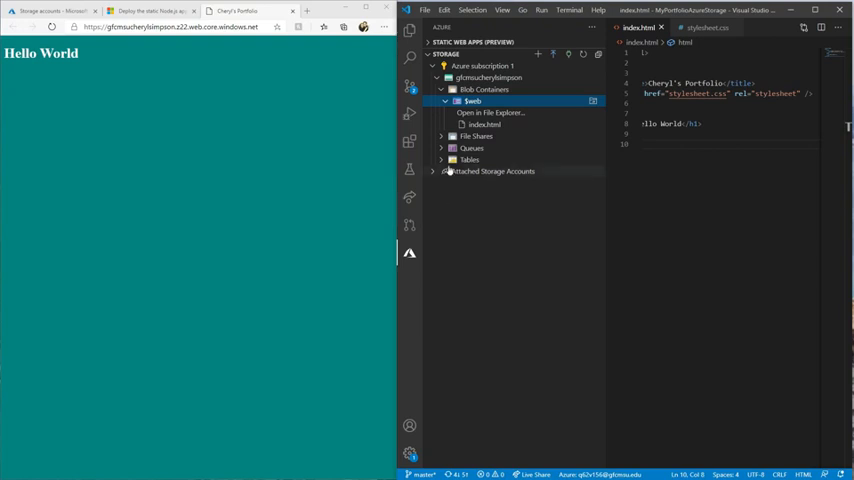
{"action": "mouse_move", "coordinate": [490, 247]}
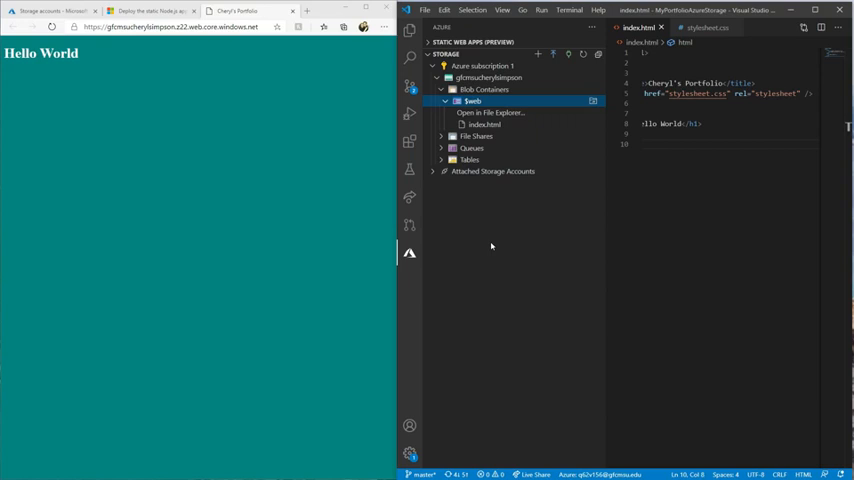
{"action": "mouse_move", "coordinate": [625, 424]}
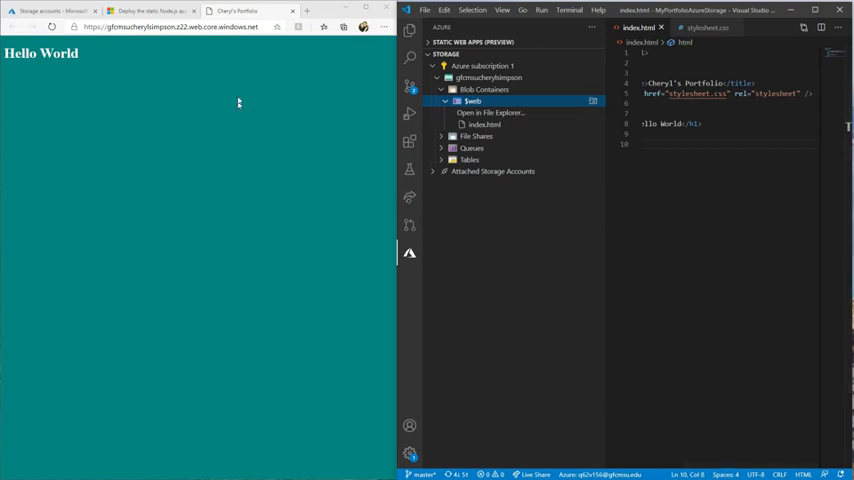
From Storage accounts, open the account's Containers list and then the $web container.
{"action": "left_click", "coordinate": [50, 11]}
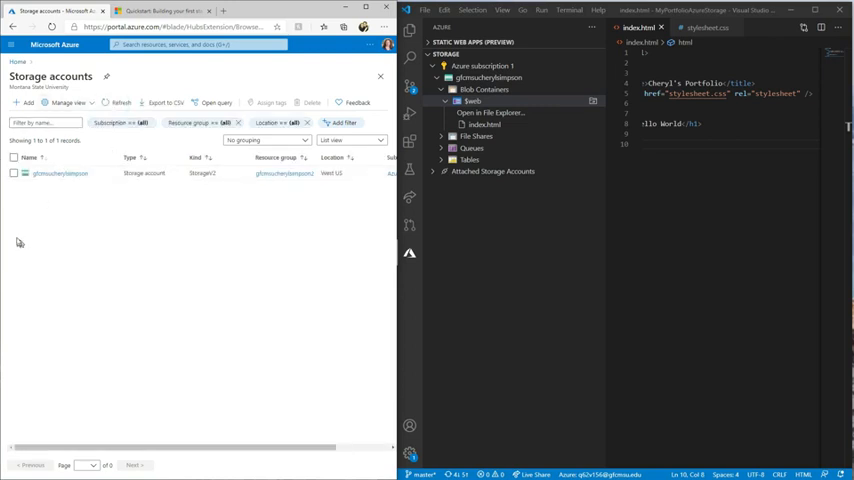
{"action": "left_click", "coordinate": [59, 173]}
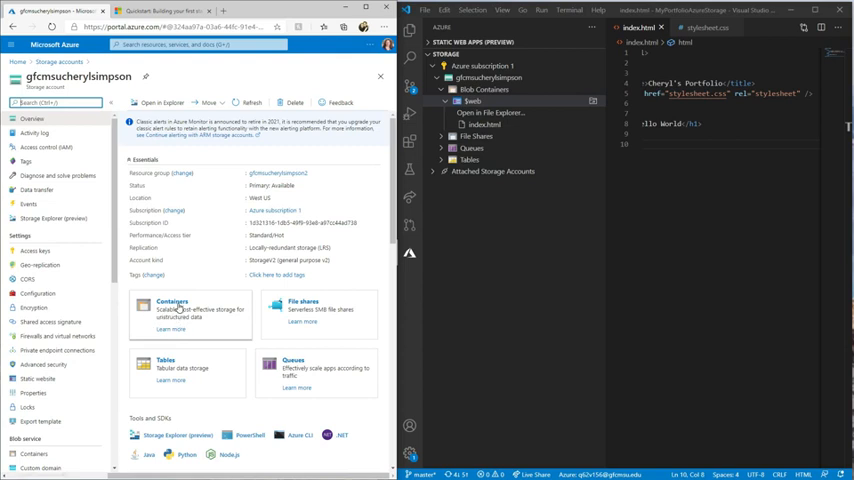
{"action": "left_click", "coordinate": [172, 315]}
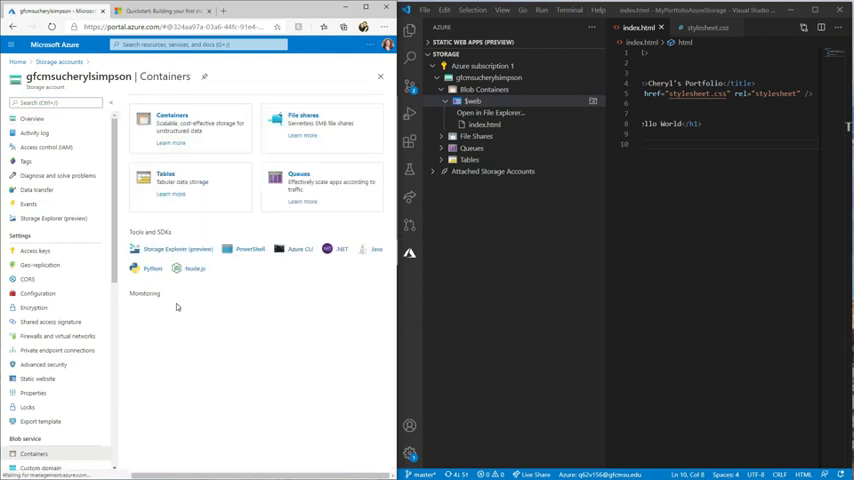
{"action": "left_click", "coordinate": [34, 454]}
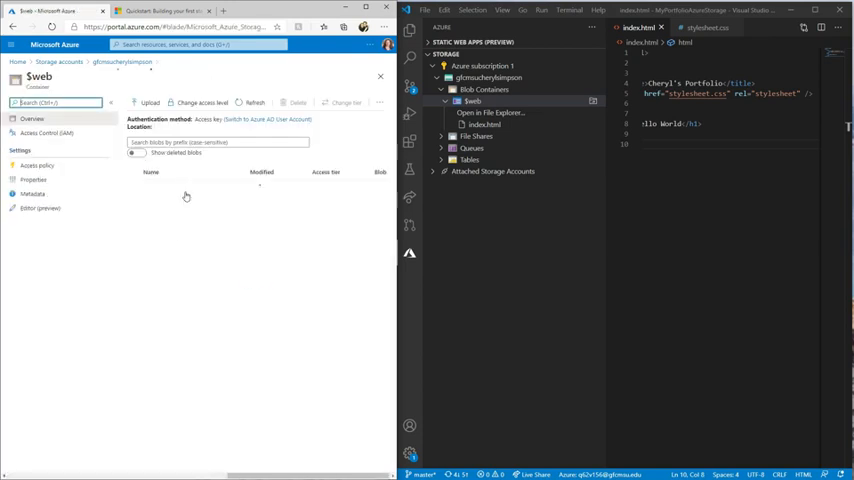
{"action": "left_click", "coordinate": [254, 102]}
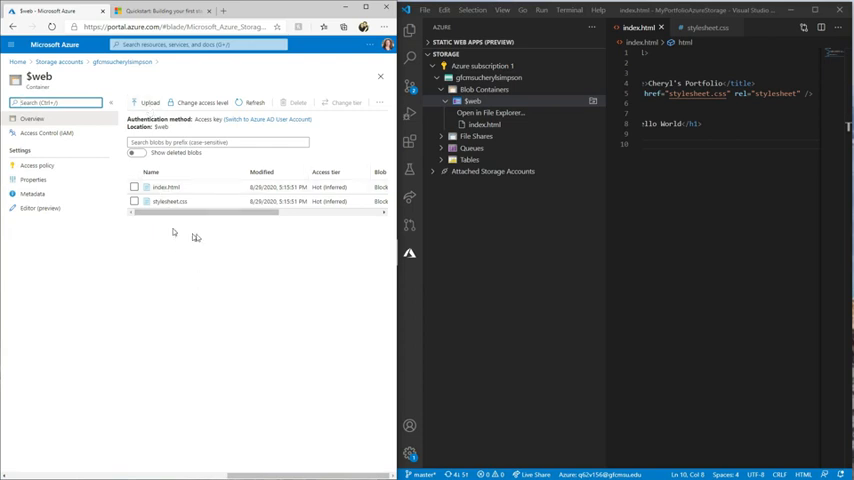
{"action": "mouse_move", "coordinate": [201, 267]}
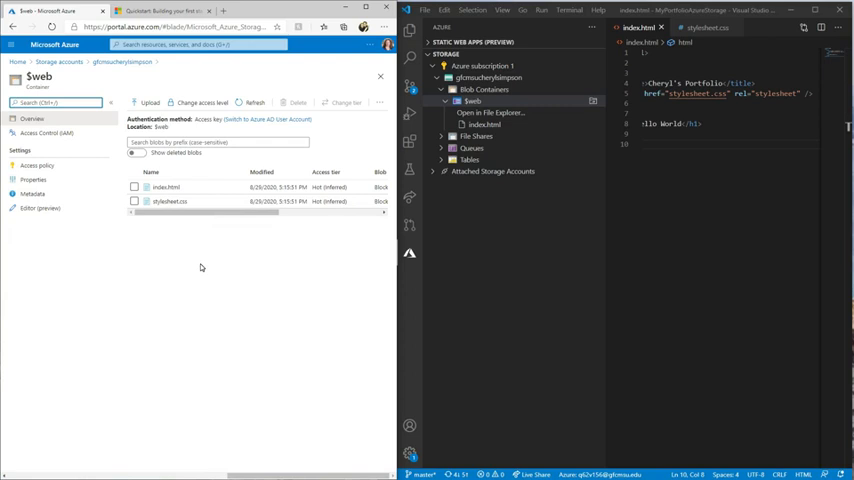
{"action": "mouse_move", "coordinate": [224, 271]}
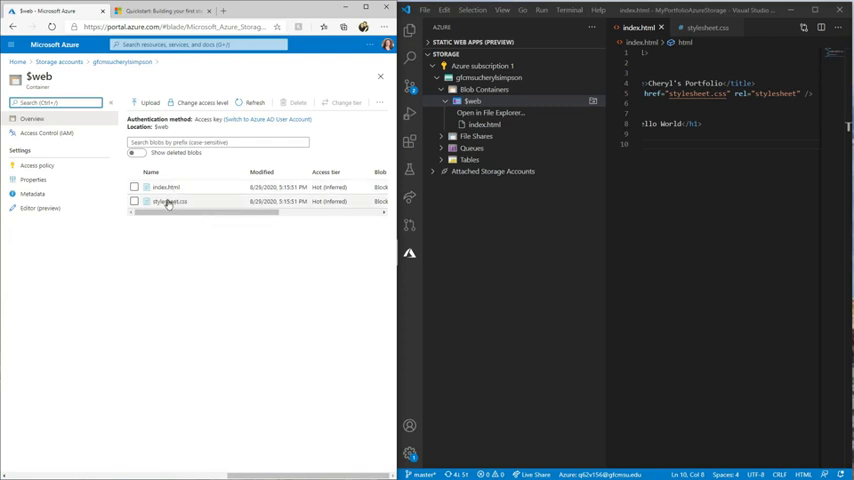
{"action": "mouse_move", "coordinate": [189, 258]}
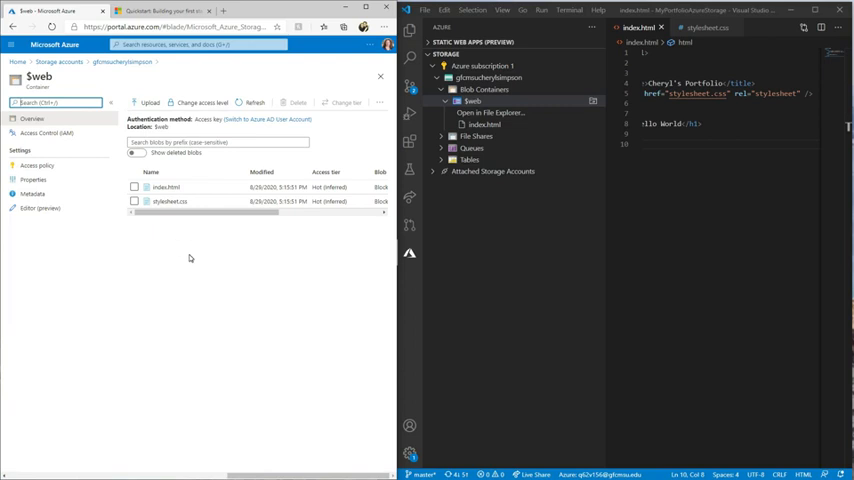